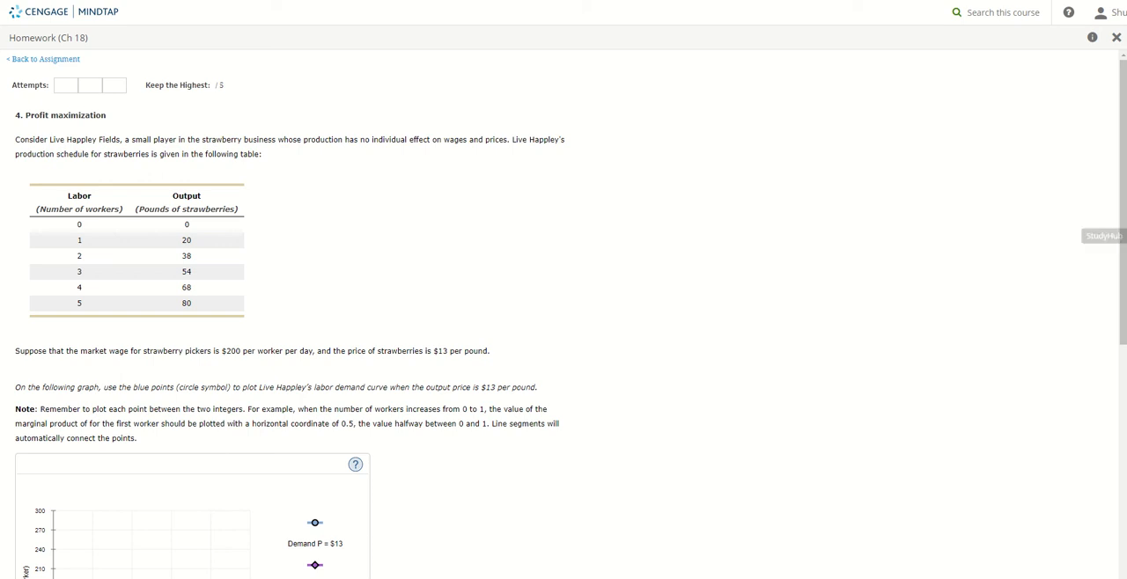
mouse_move(1050, 264)
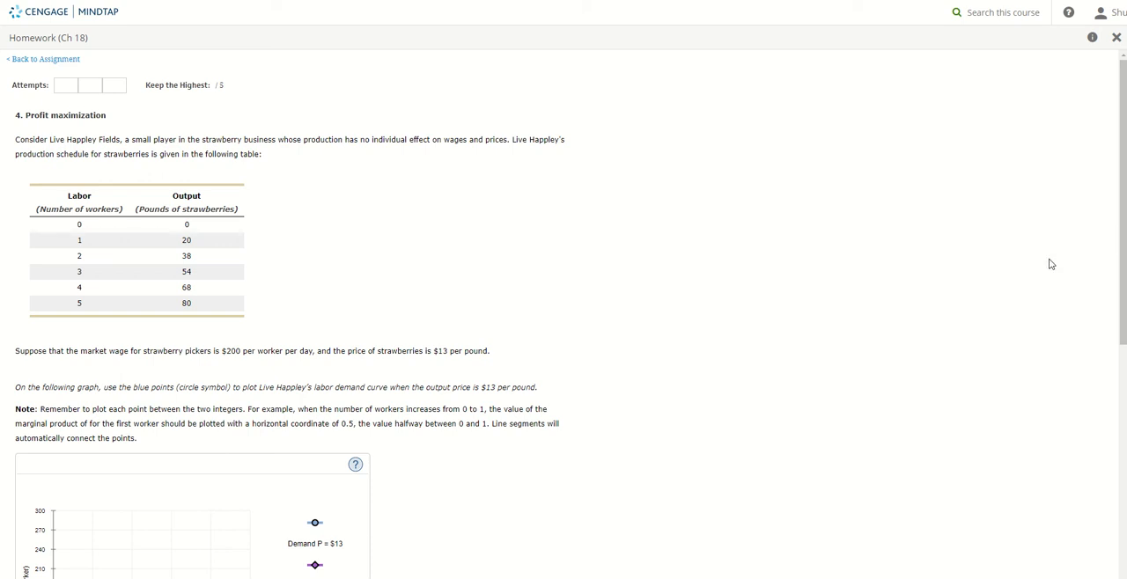
mouse_move(530, 289)
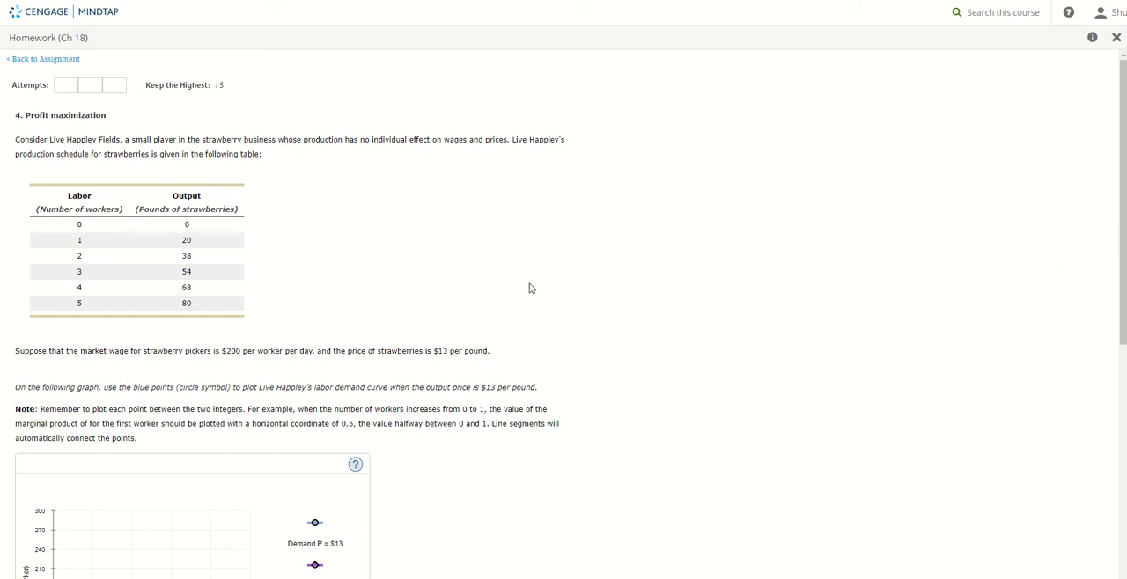
mouse_move(9, 141)
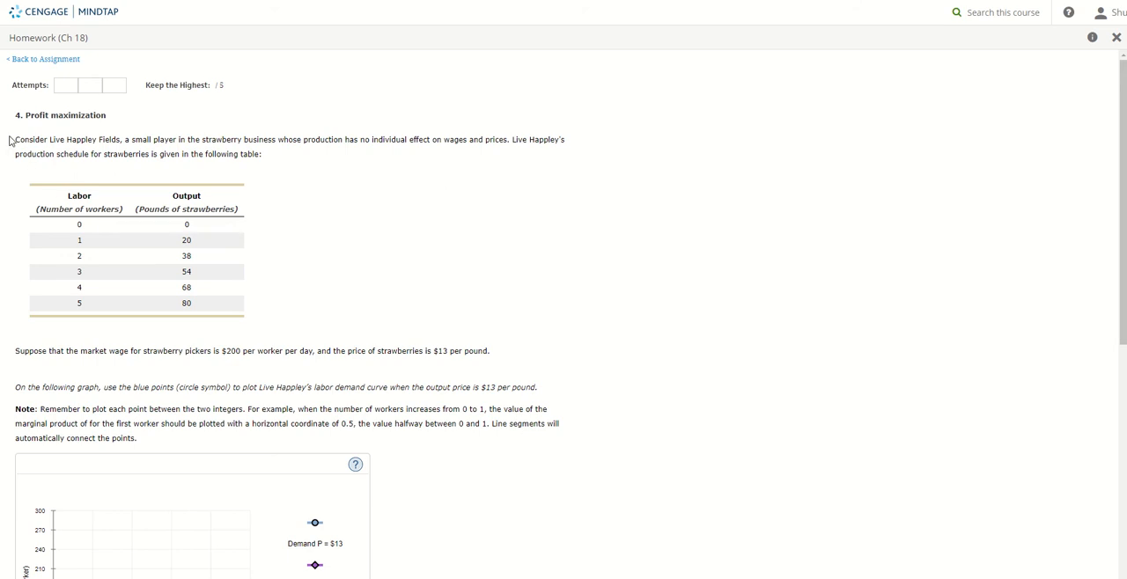
mouse_move(121, 143)
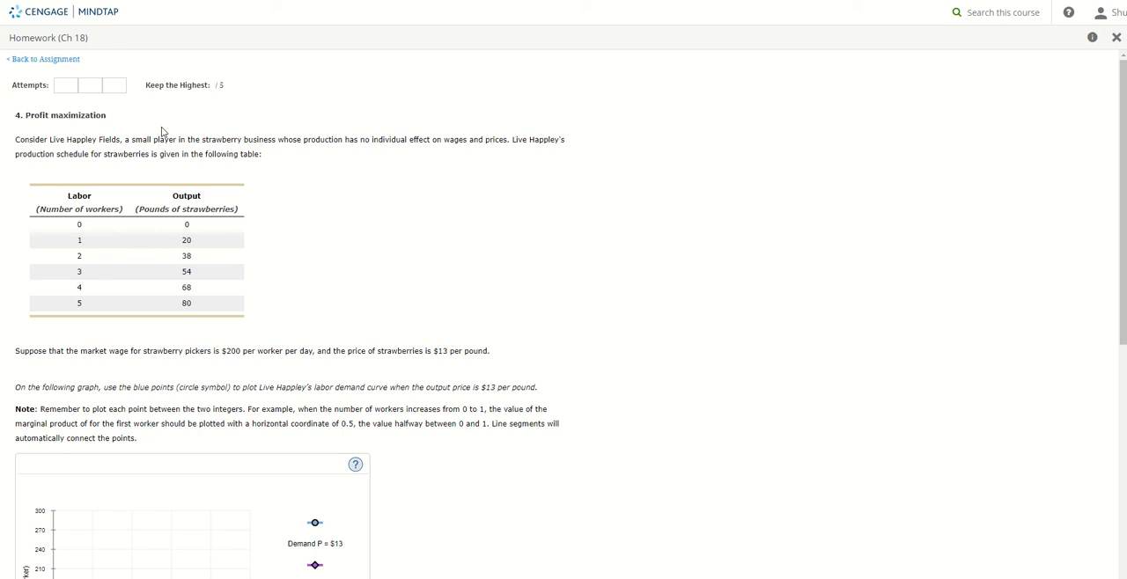
mouse_move(432, 178)
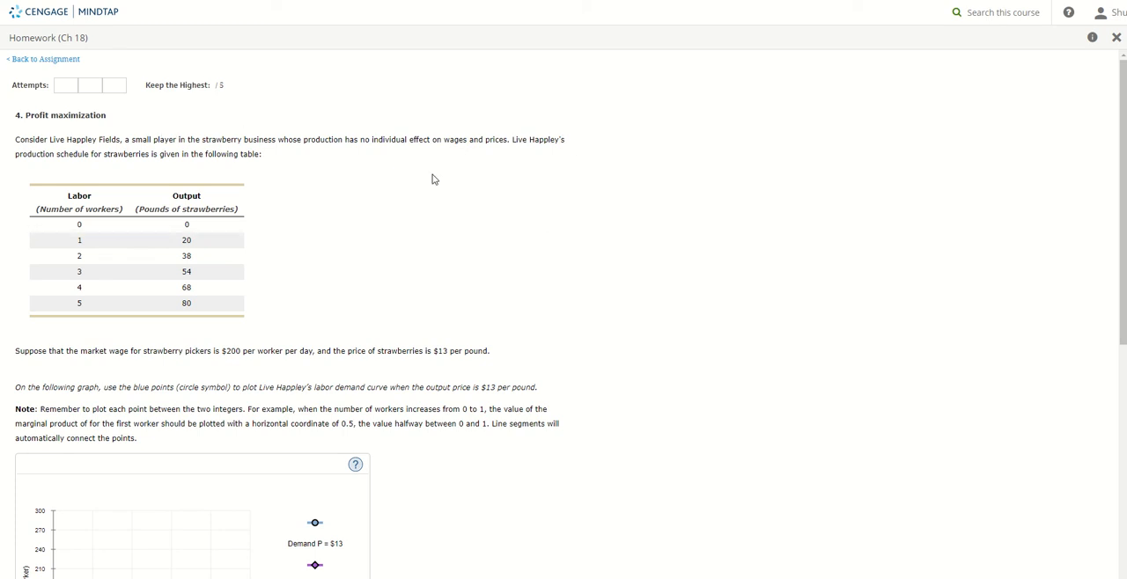
mouse_move(139, 164)
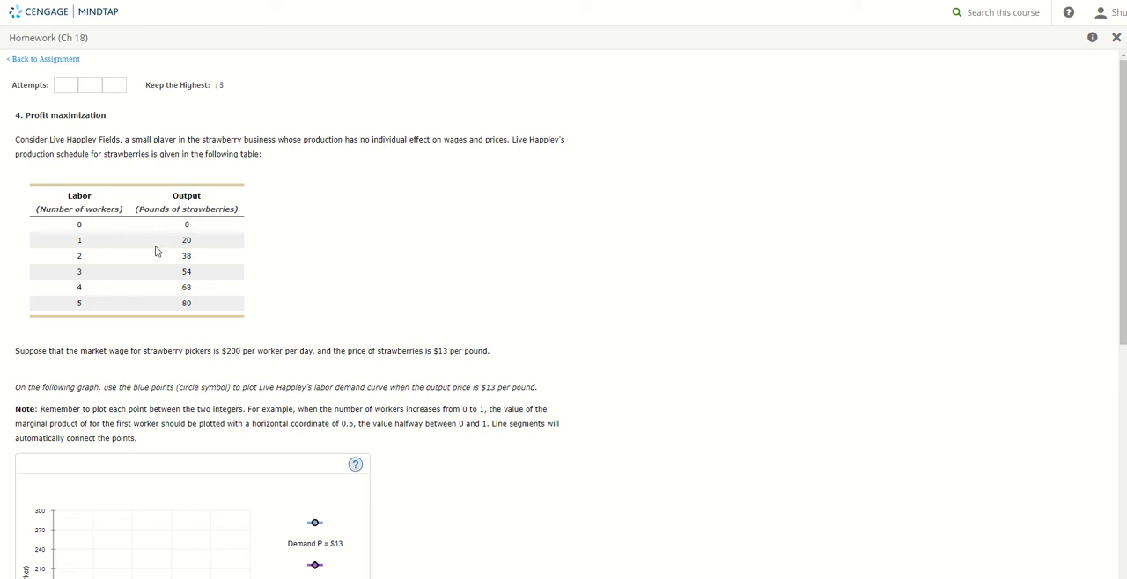
- Select the workers/output table values and highlight the demand-curve plotting instruction below the graph
left_click_drag(79, 239, 186, 303)
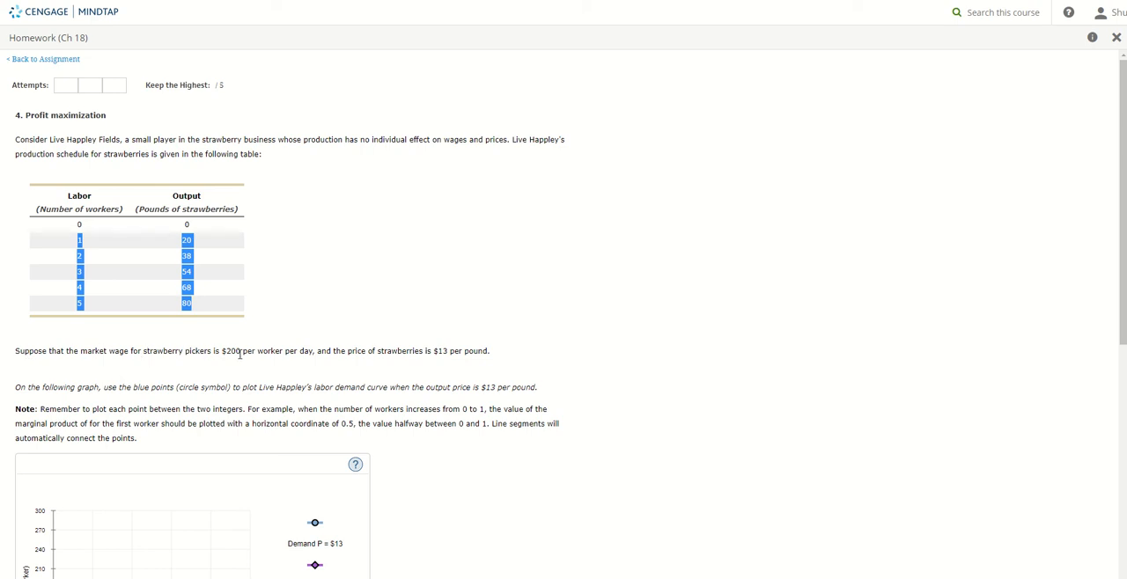
mouse_move(387, 348)
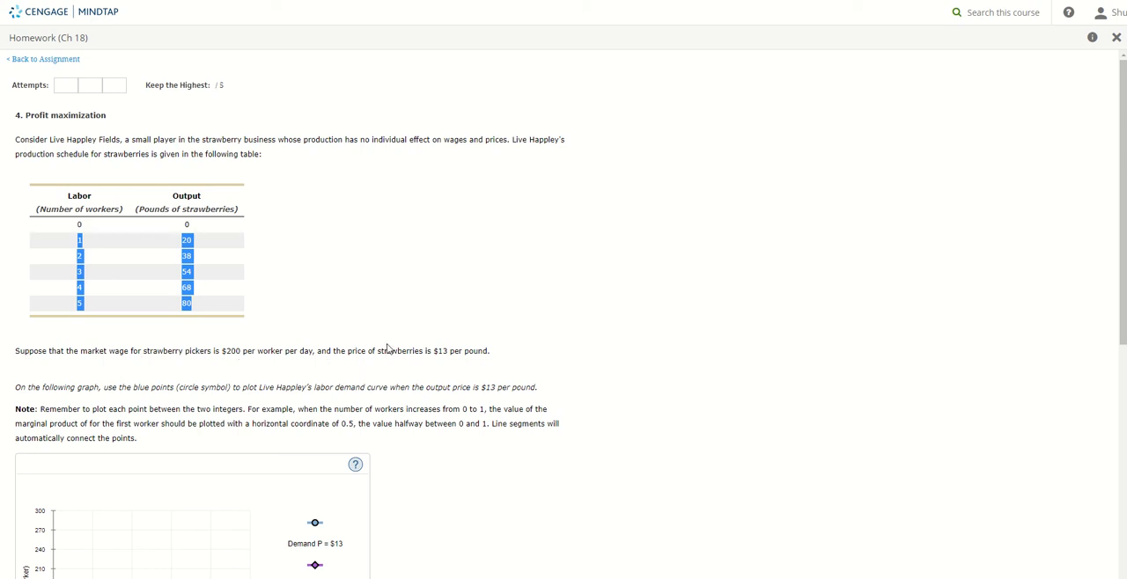
mouse_move(446, 345)
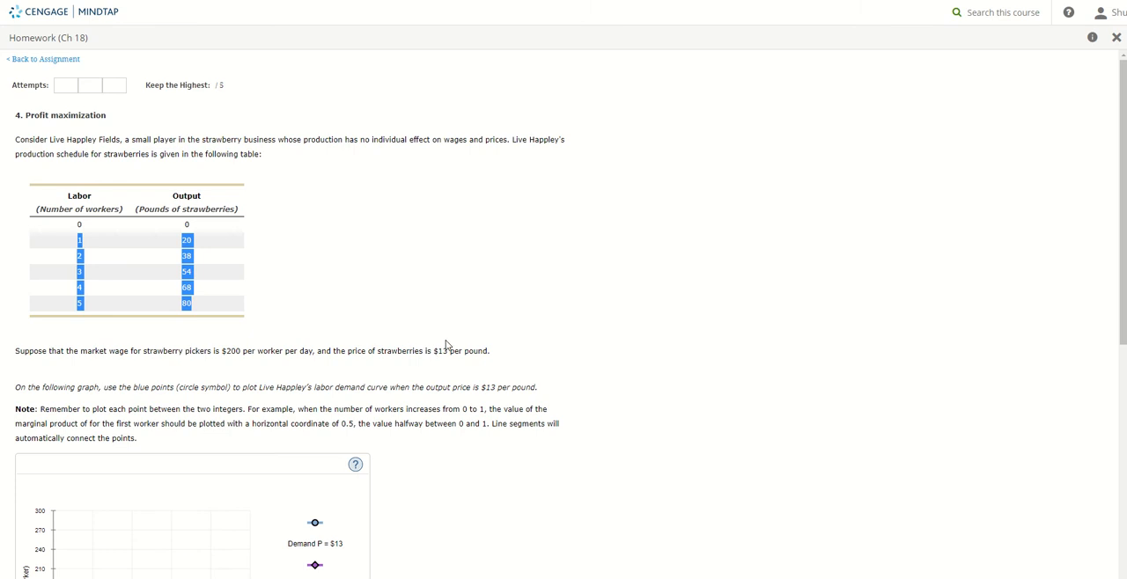
scroll("down", 3)
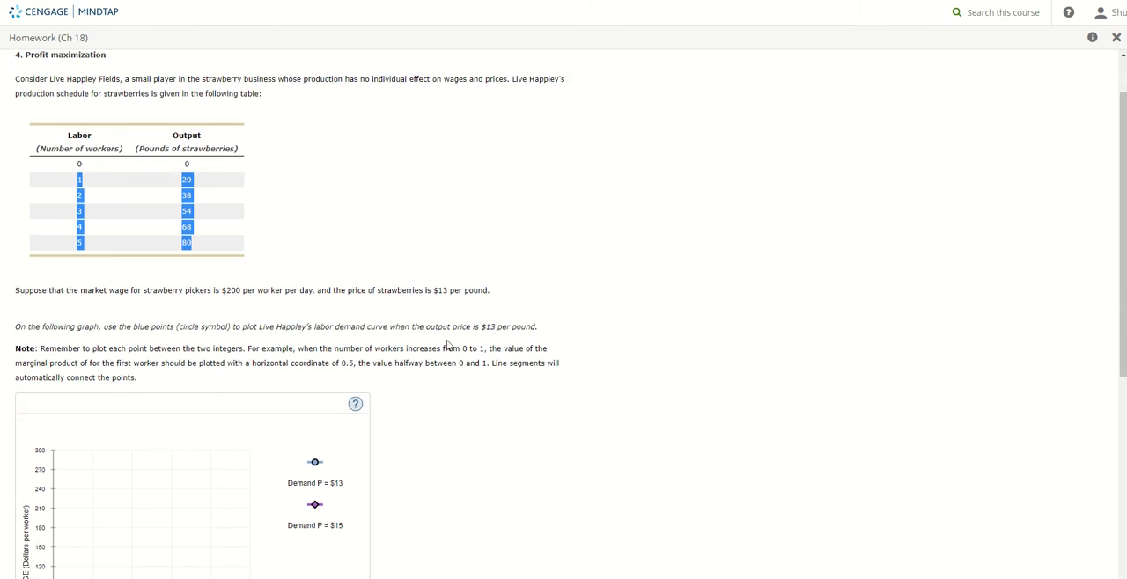
scroll("down", 3)
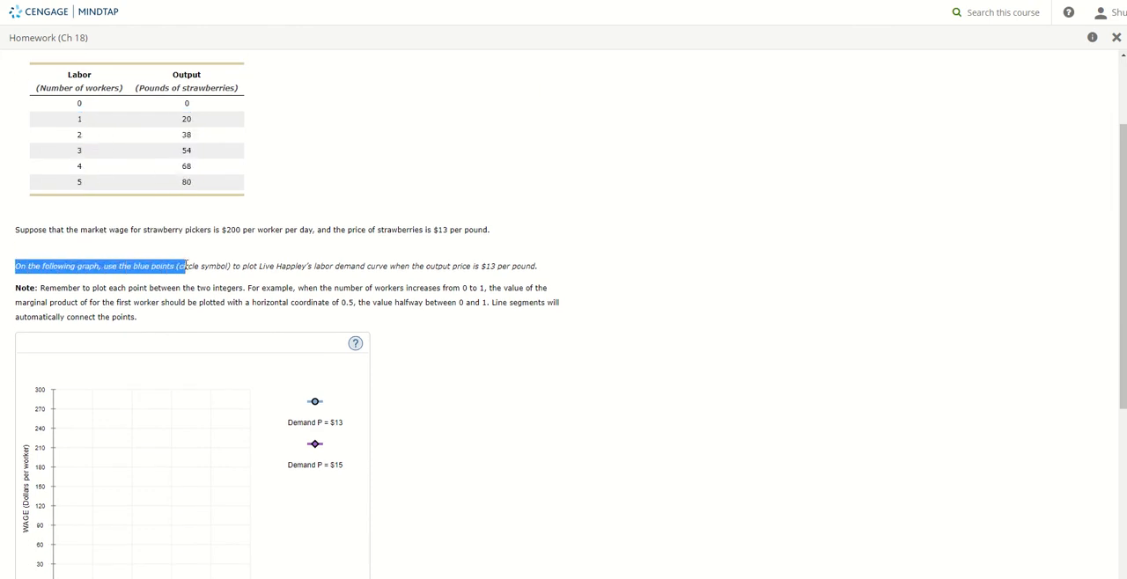
left_click_drag(182, 266, 237, 265)
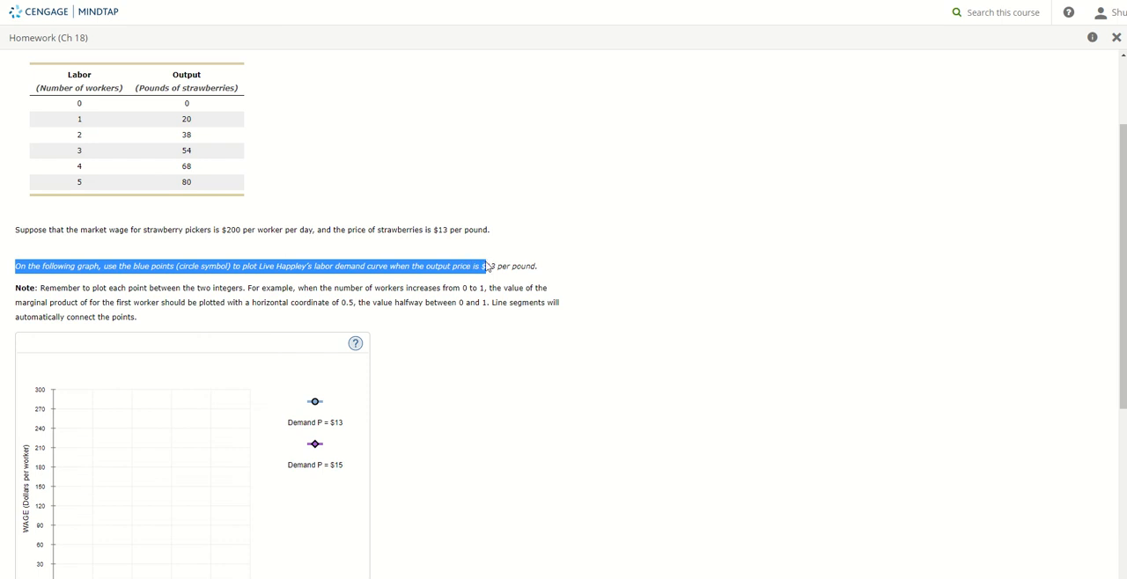
mouse_move(297, 406)
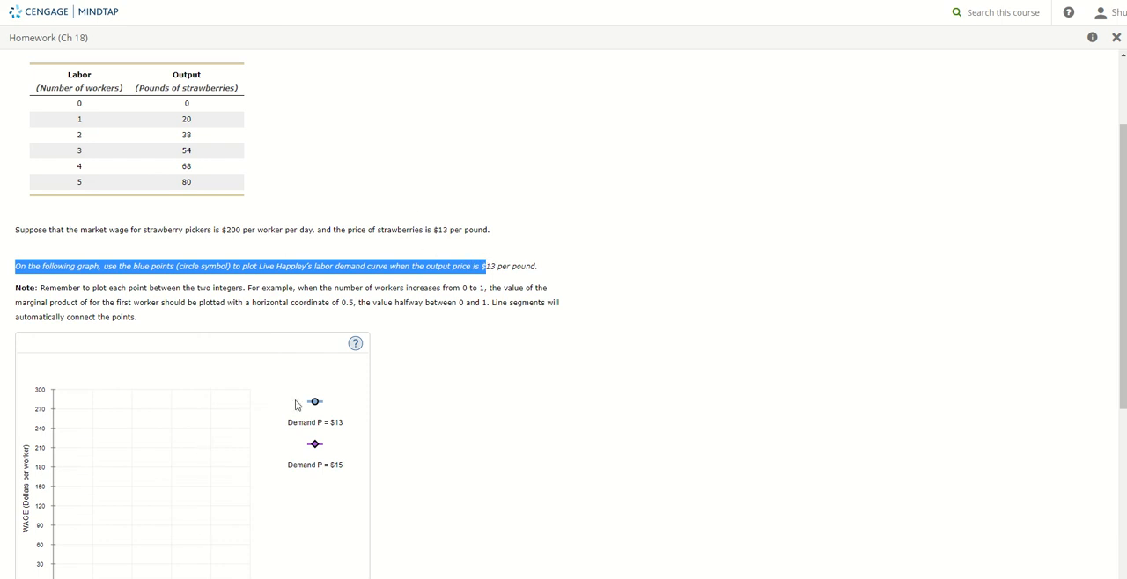
mouse_move(628, 316)
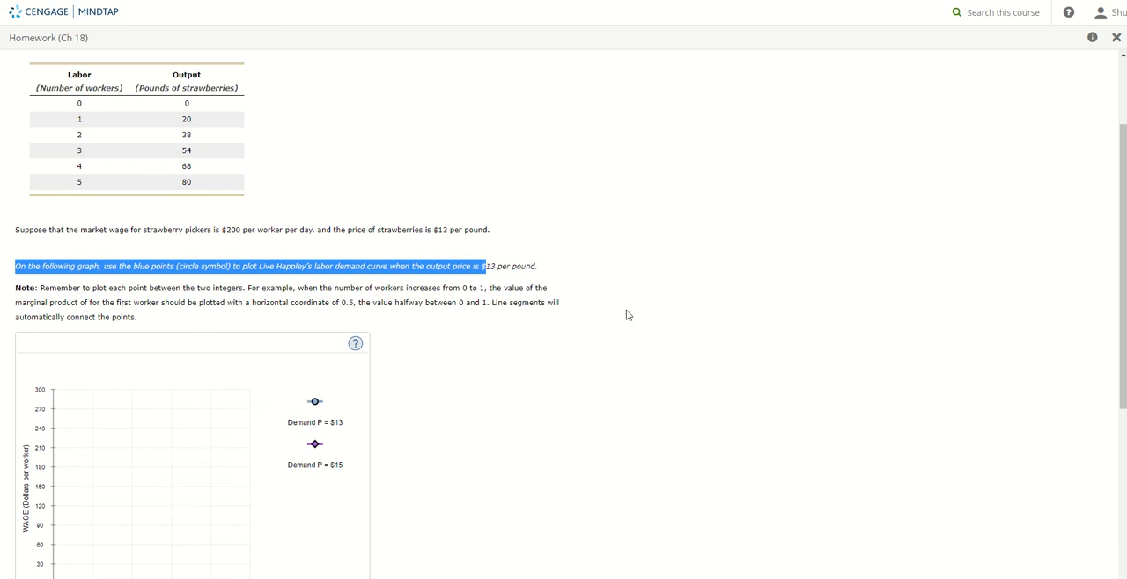
- Start a blank Excel workbook and enter the Labor heading in cell A1, correcting the typo
key("Win")
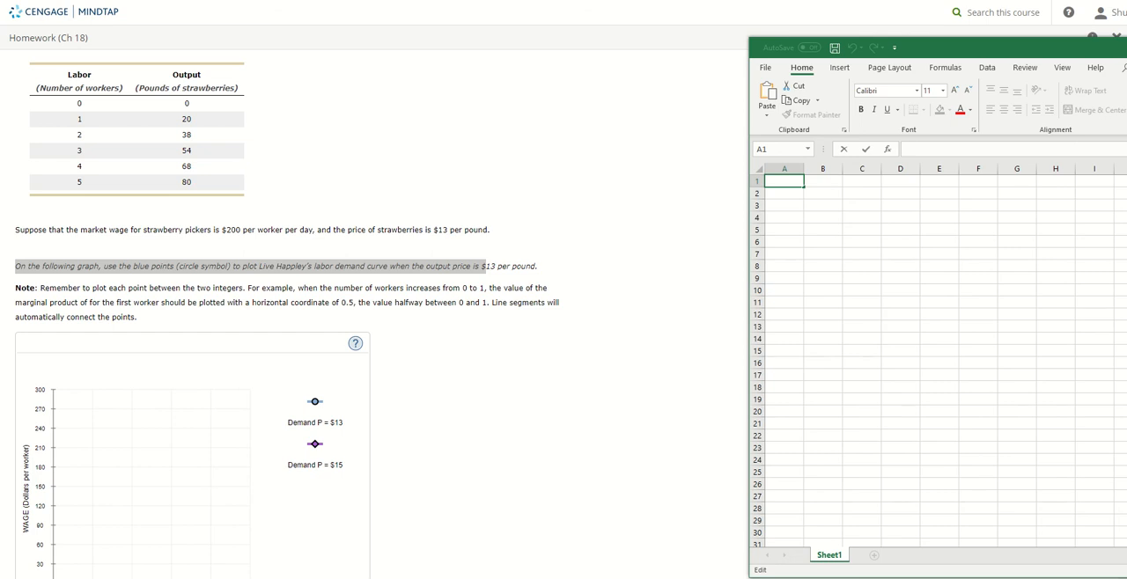
left_click(822, 205)
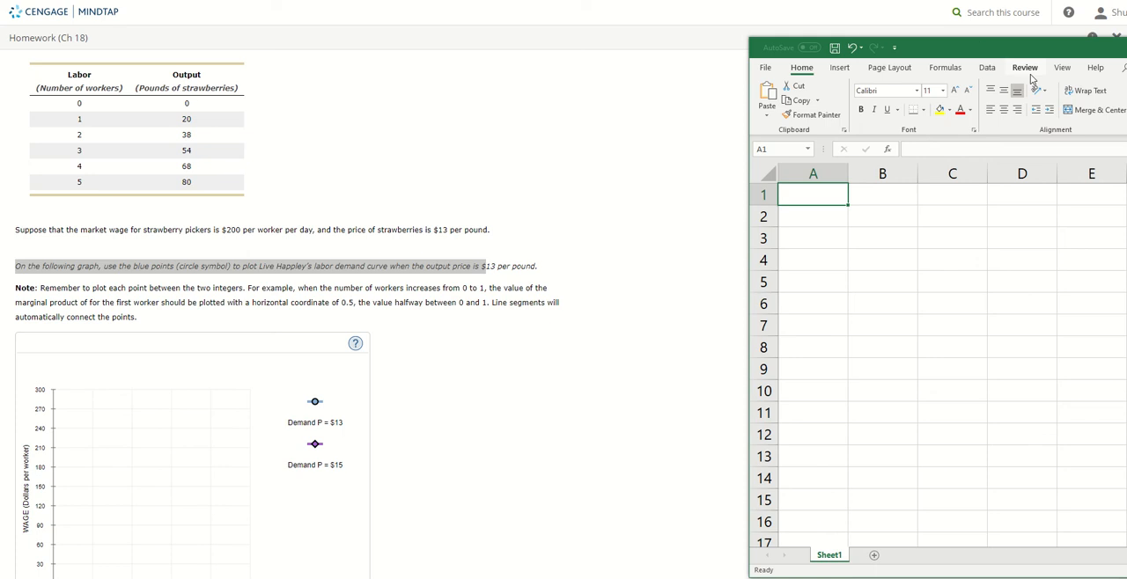
type("MPL")
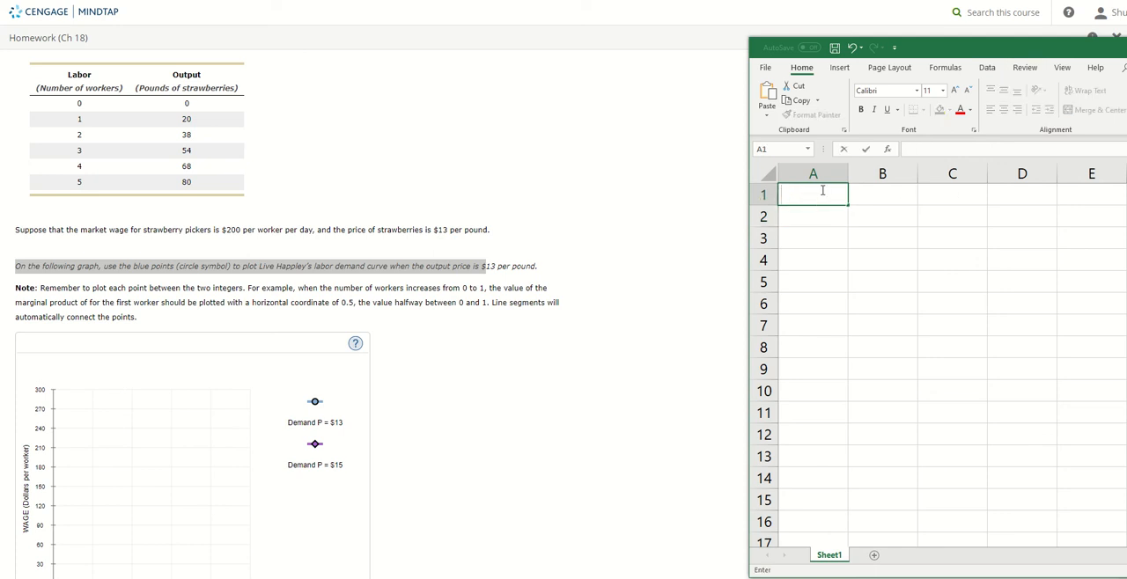
type("labv")
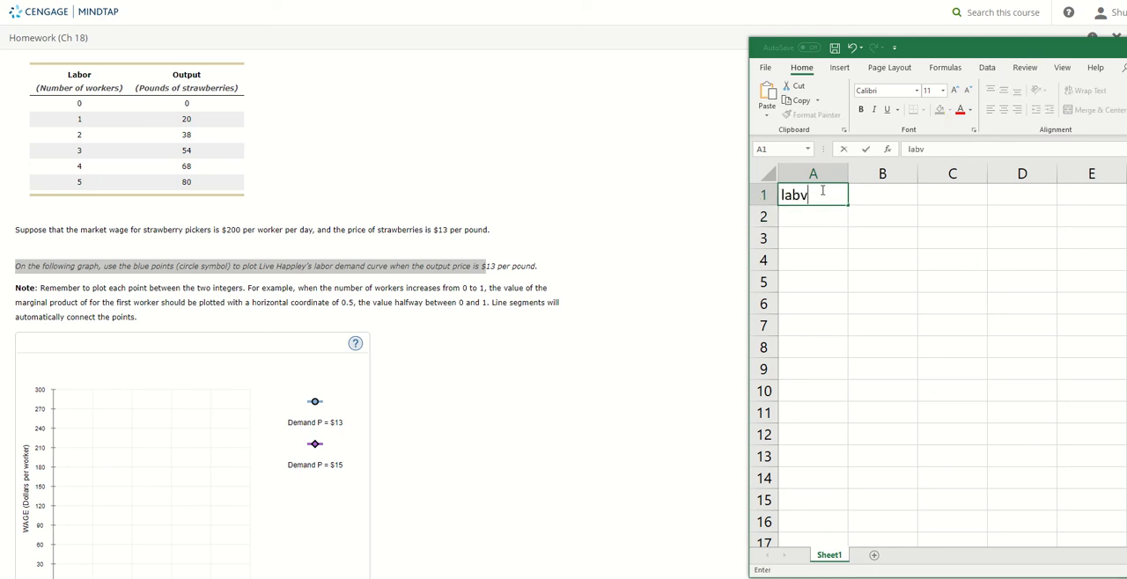
key("Backspace")
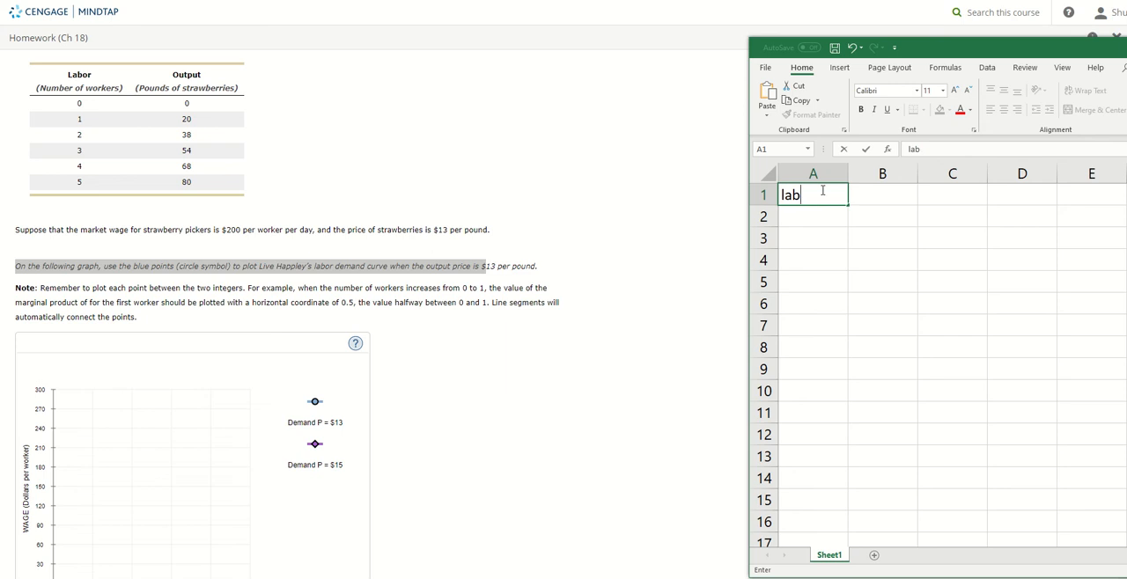
type("or")
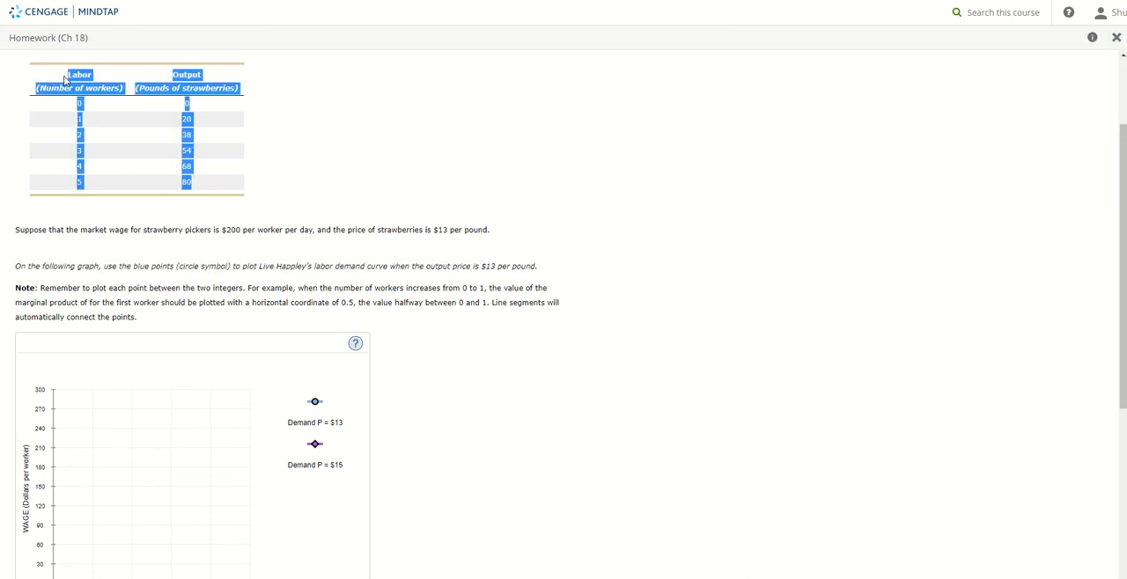
- Paste the MindTap labor/output table into Sheet1 at A1 and reposition the Excel window
right_click(80, 79)
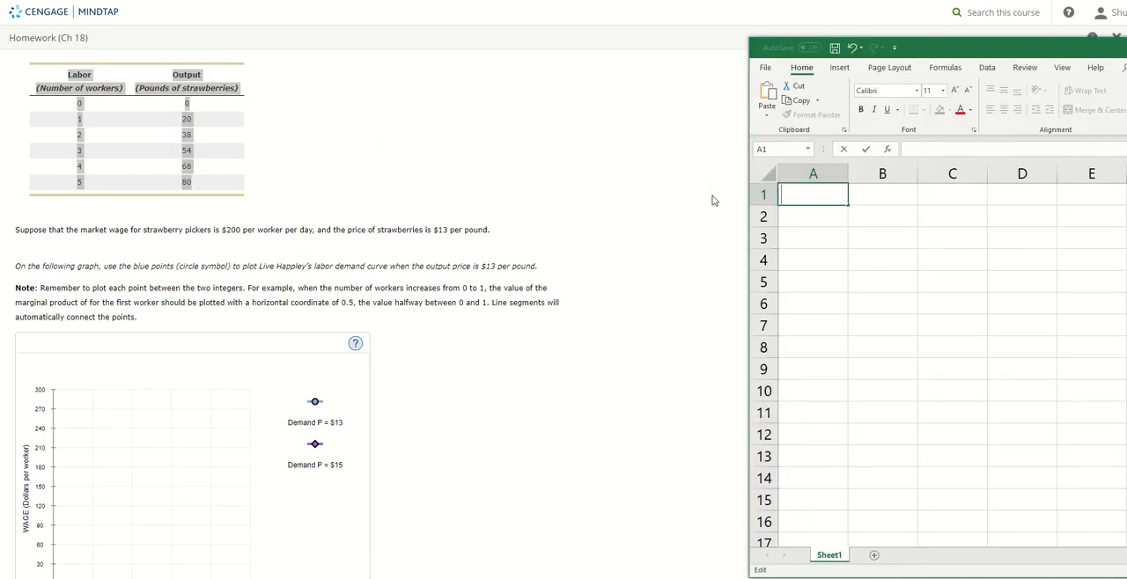
right_click(813, 195)
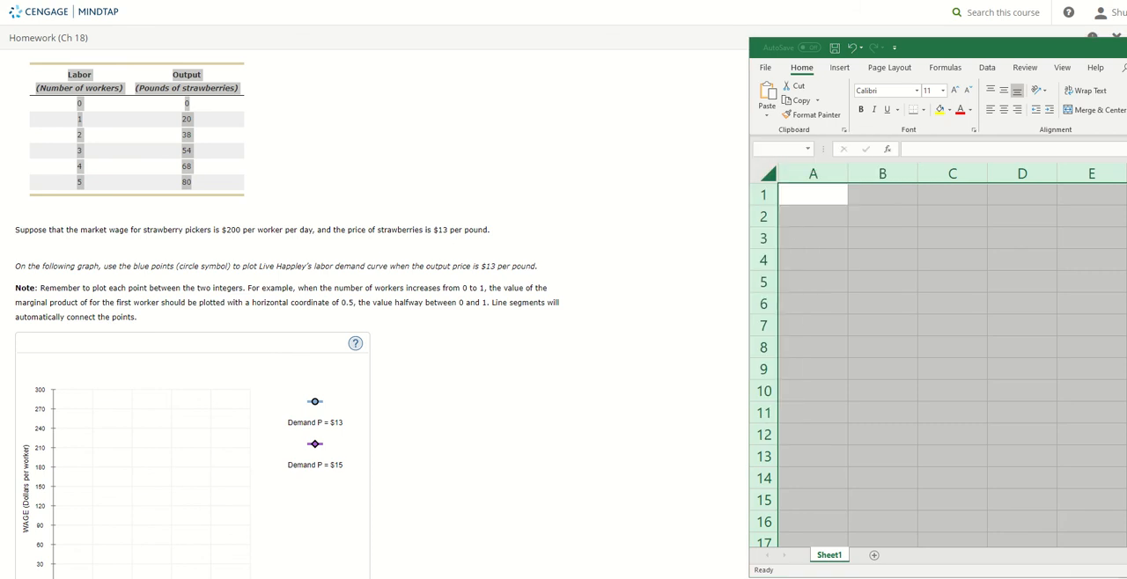
key("ctrl+v")
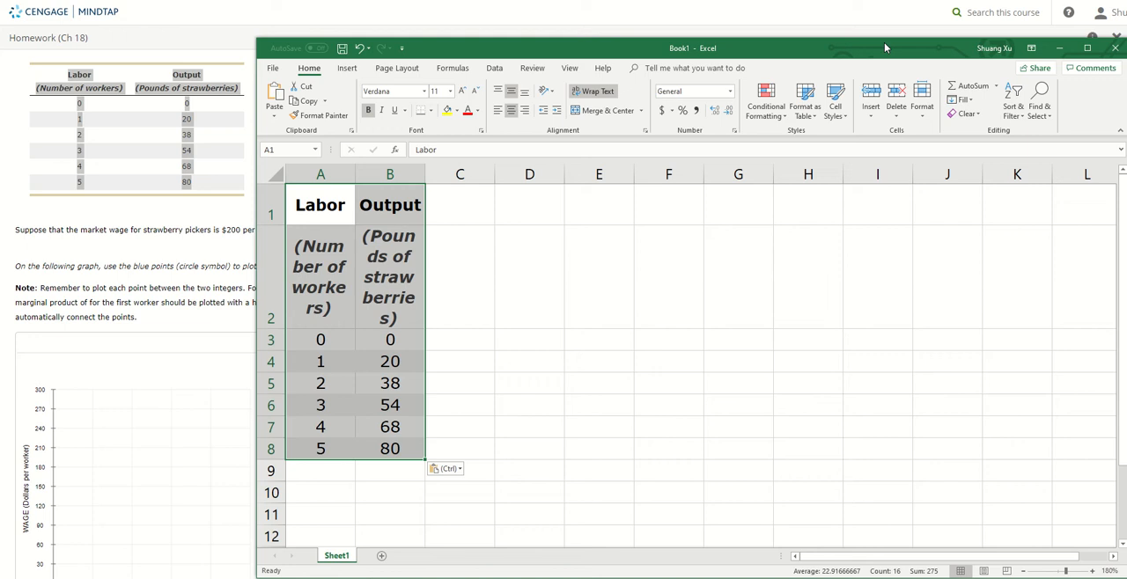
left_click_drag(886, 48, 579, 23)
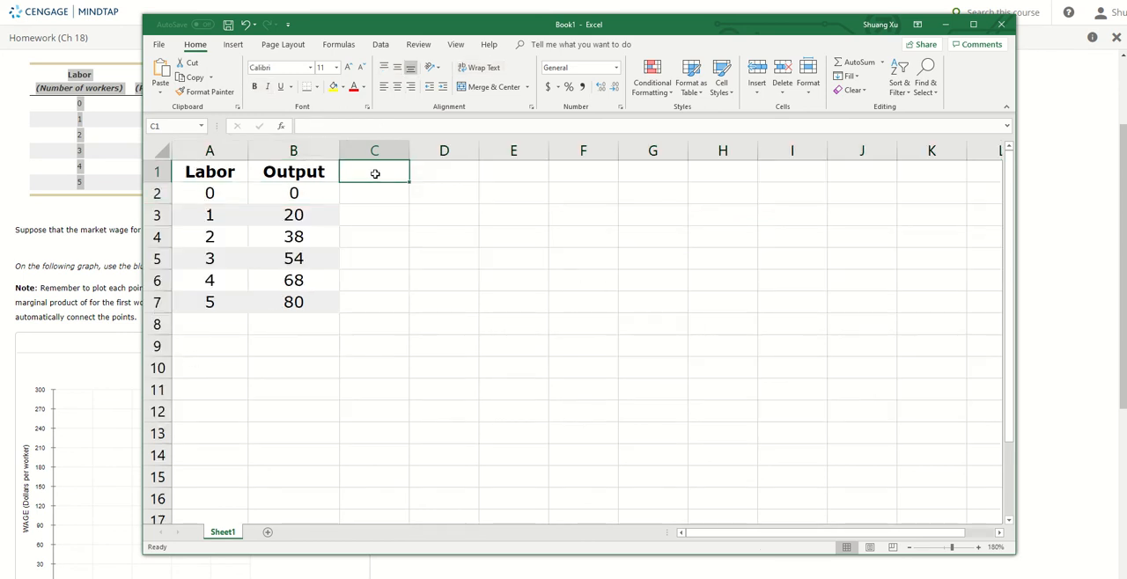
- Add an MPL column with =B3-B2 filled down, giving marginal products 20, 18, 16, 14, 12
type("MP")
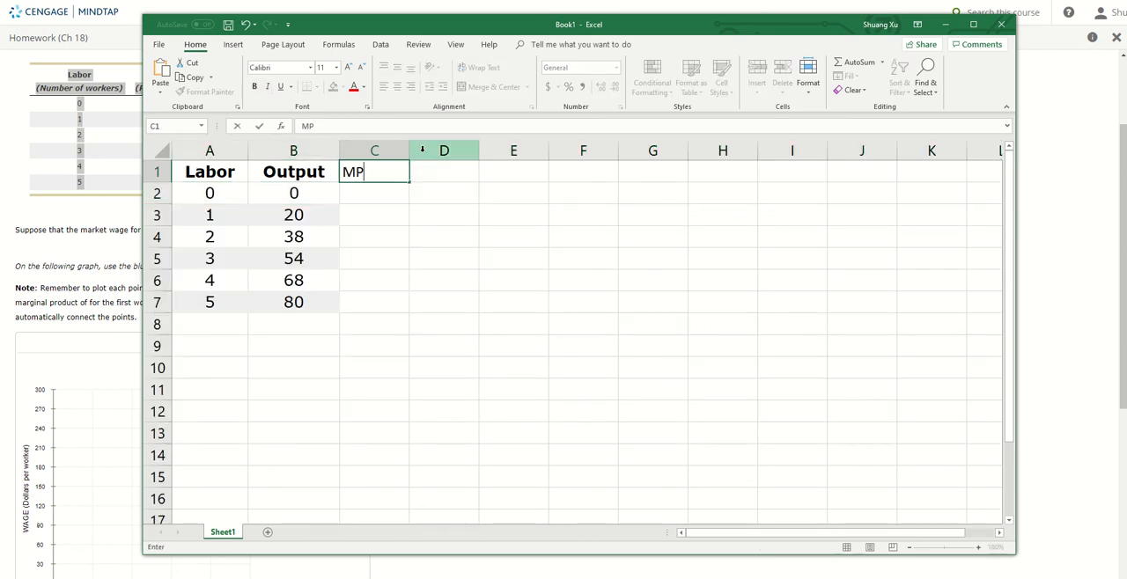
type("L")
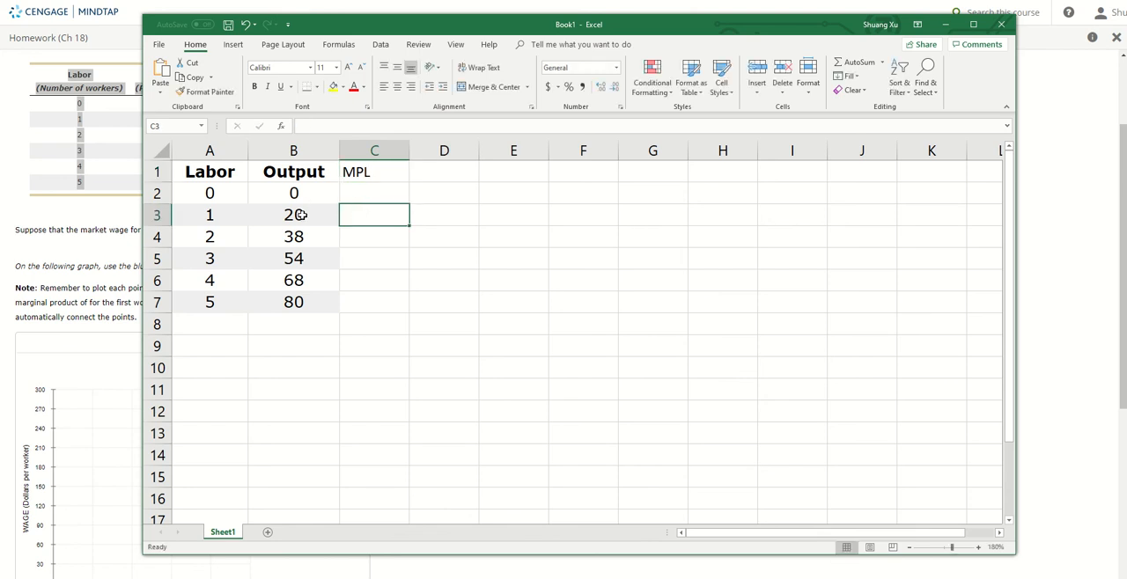
mouse_move(307, 193)
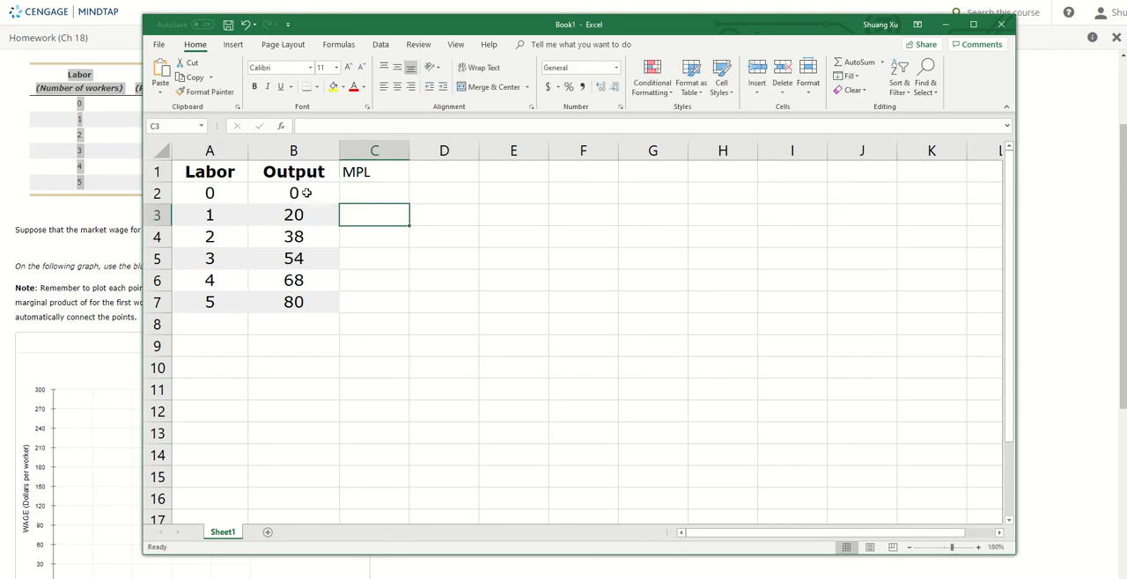
left_click(293, 215)
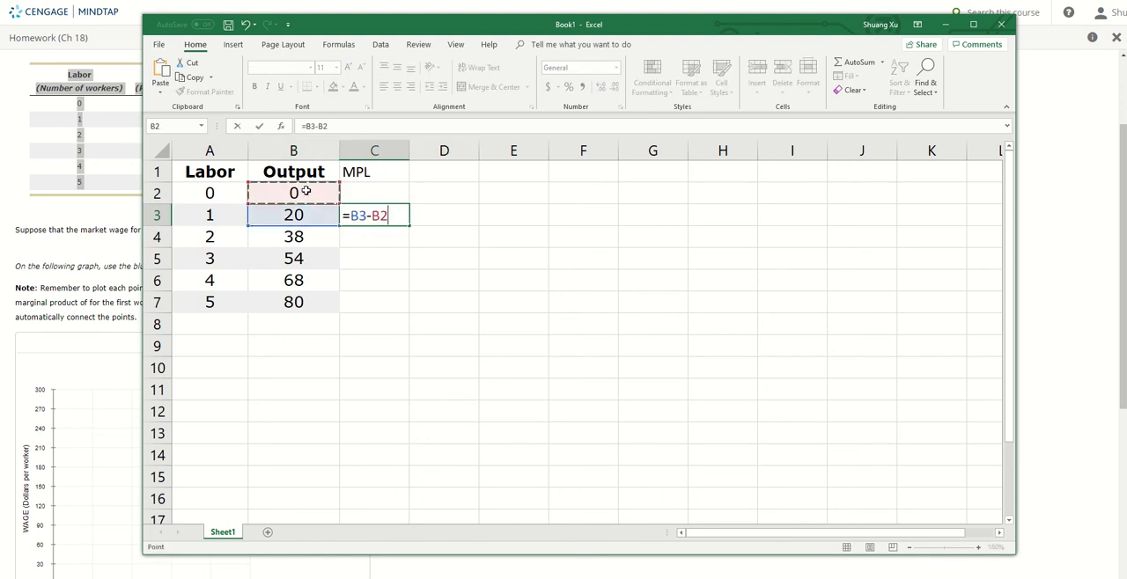
key("enter")
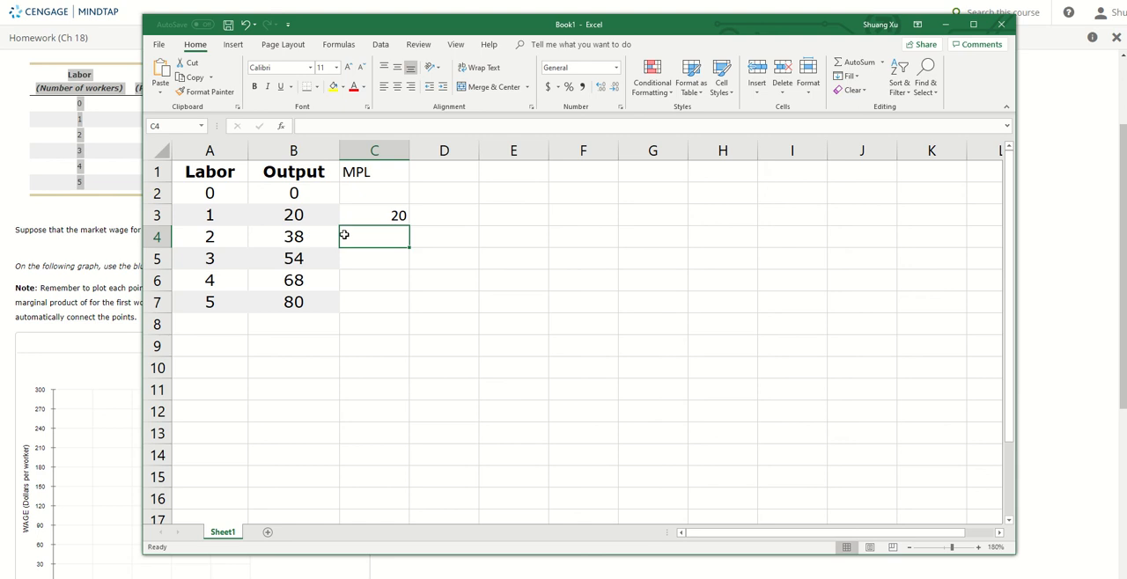
left_click(294, 236)
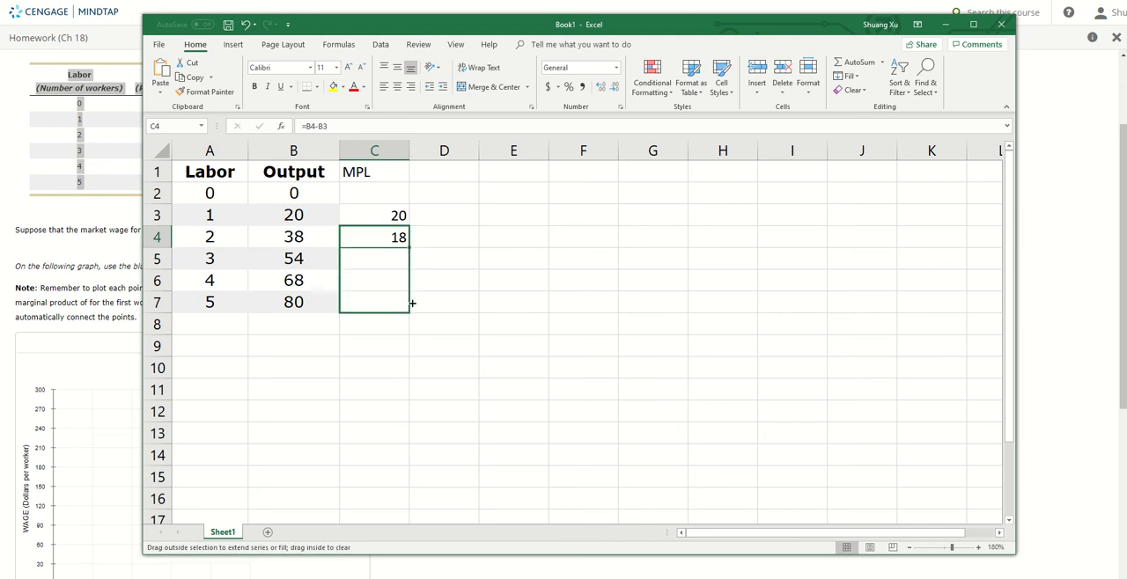
left_click_drag(409, 245, 409, 302)
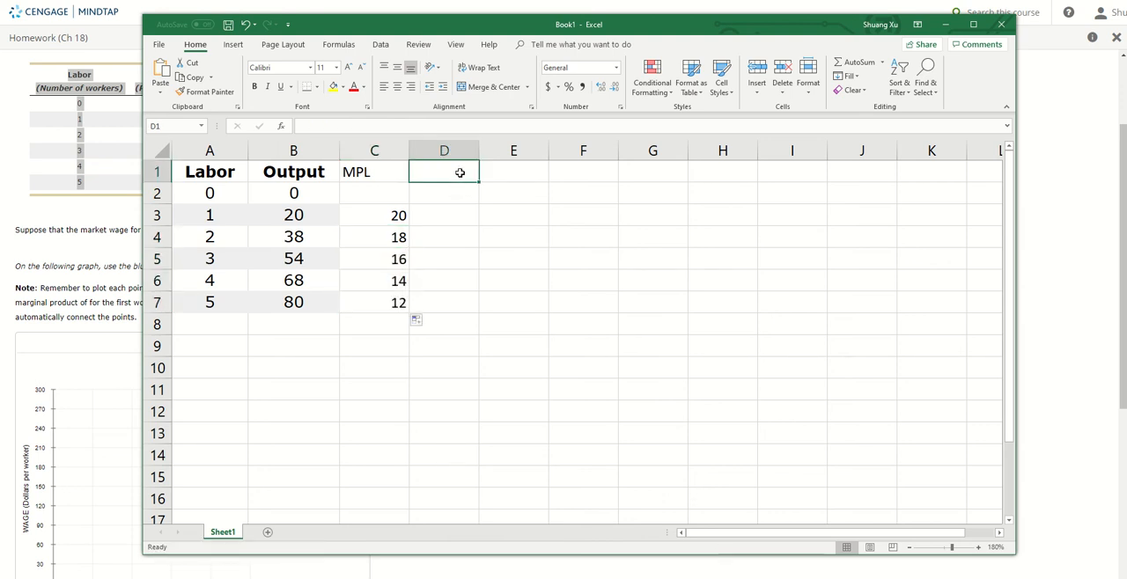
- Add a vmpl column labelled mpl*price with =C3*13 filled down: 260, 234, 208, 182, 156
type("vm")
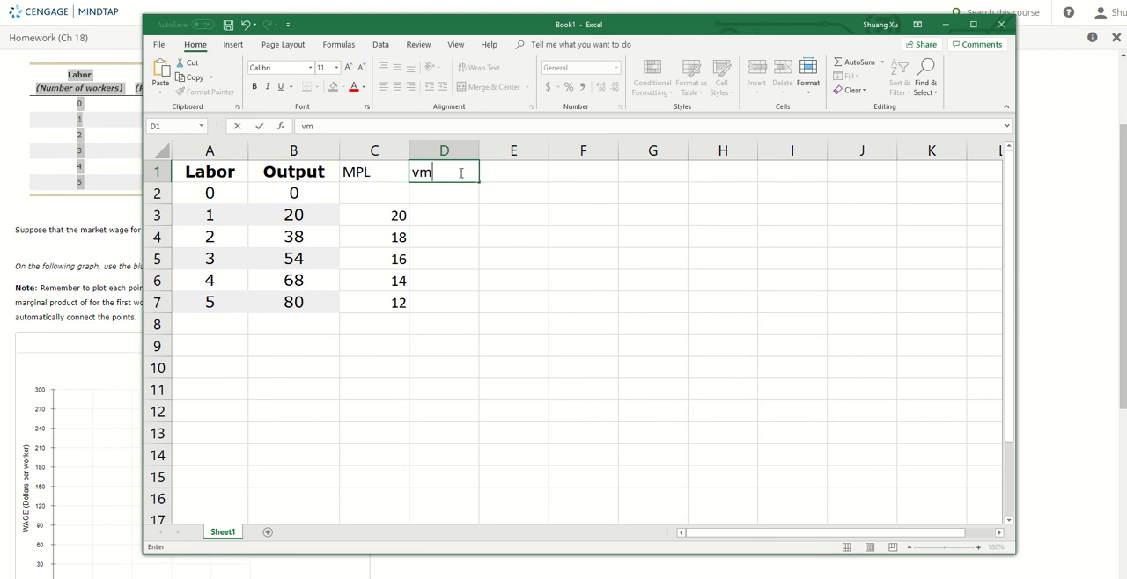
type("pl")
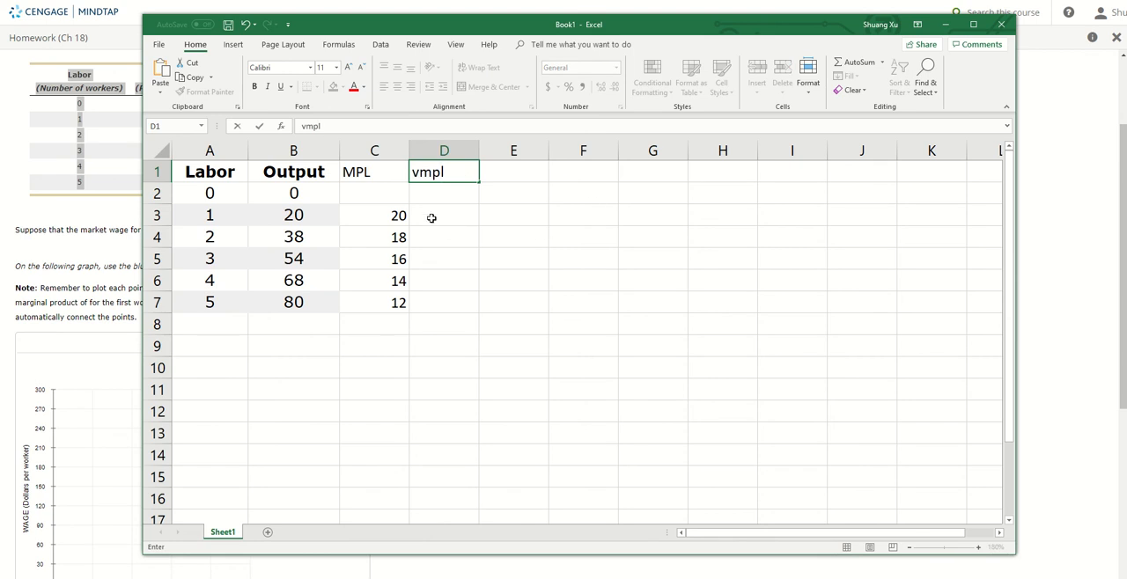
type("m")
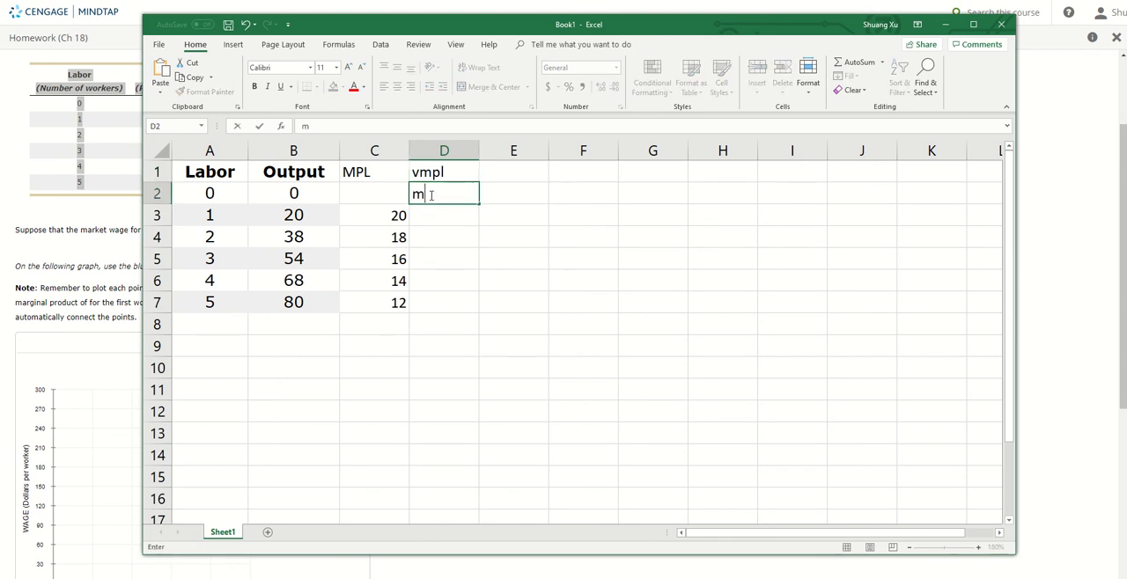
type("pl")
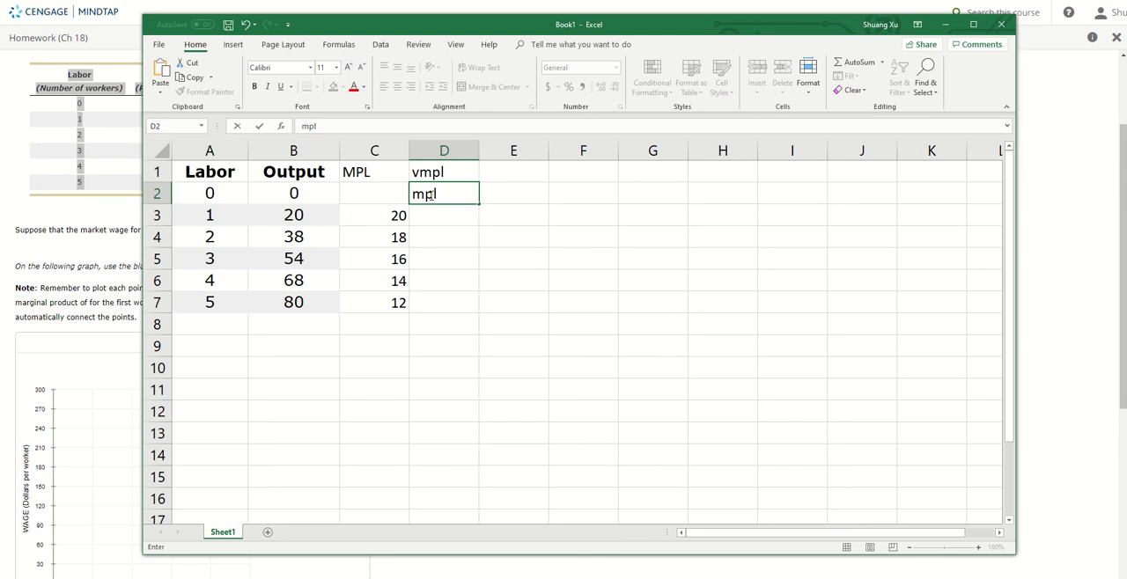
type("*p")
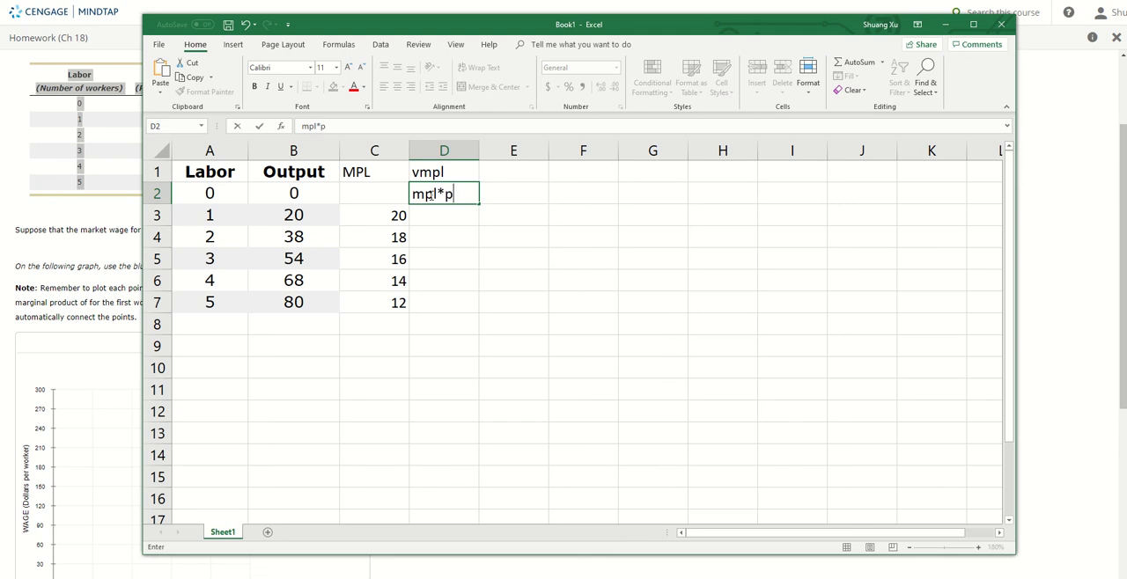
type("rice")
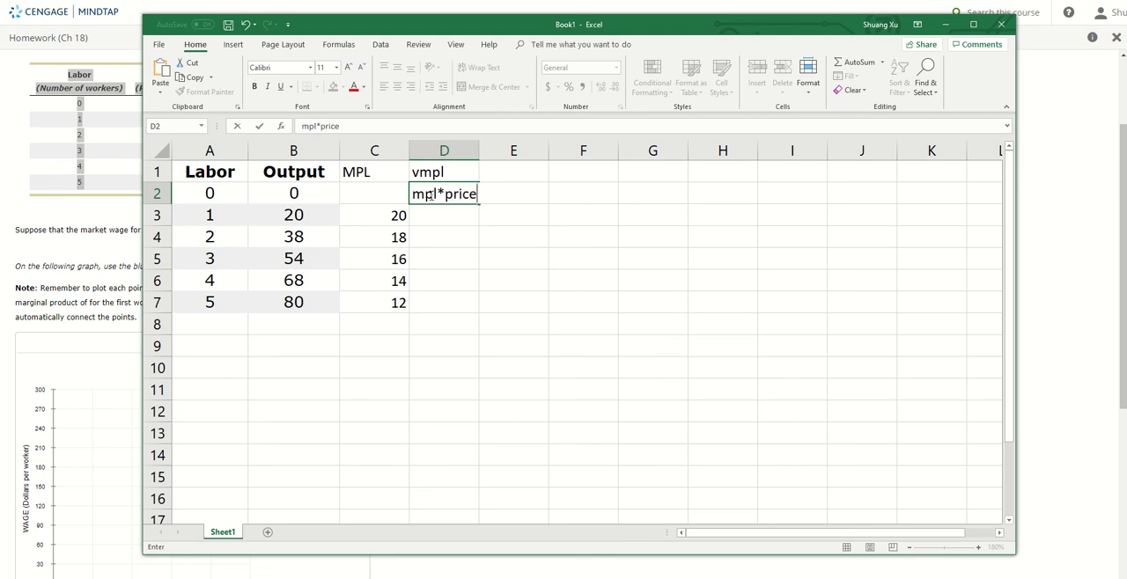
key("enter")
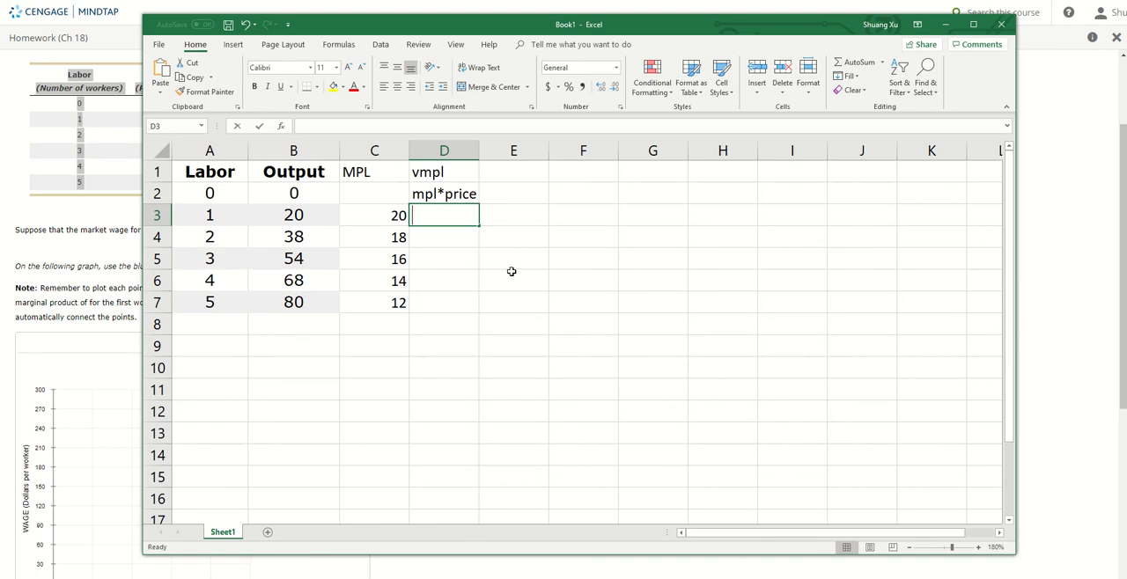
left_click(374, 214)
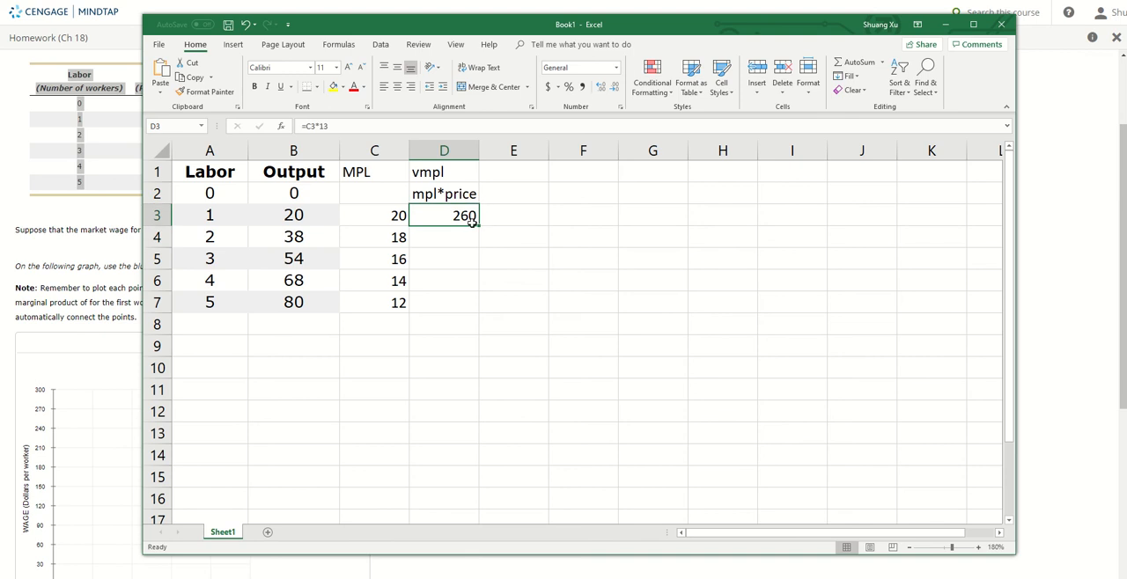
left_click_drag(473, 221, 473, 310)
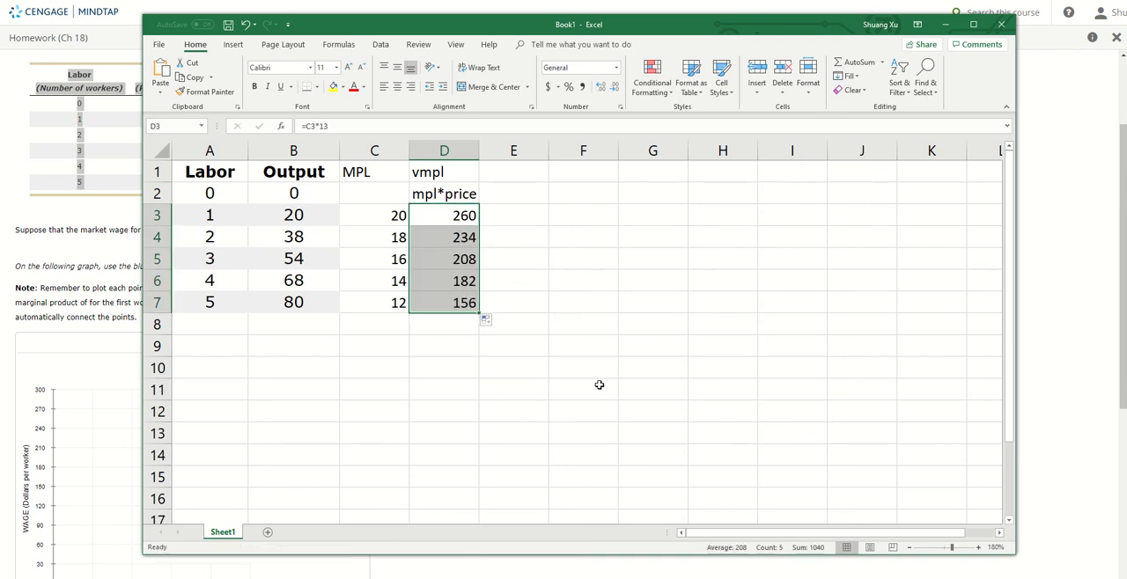
mouse_move(699, 24)
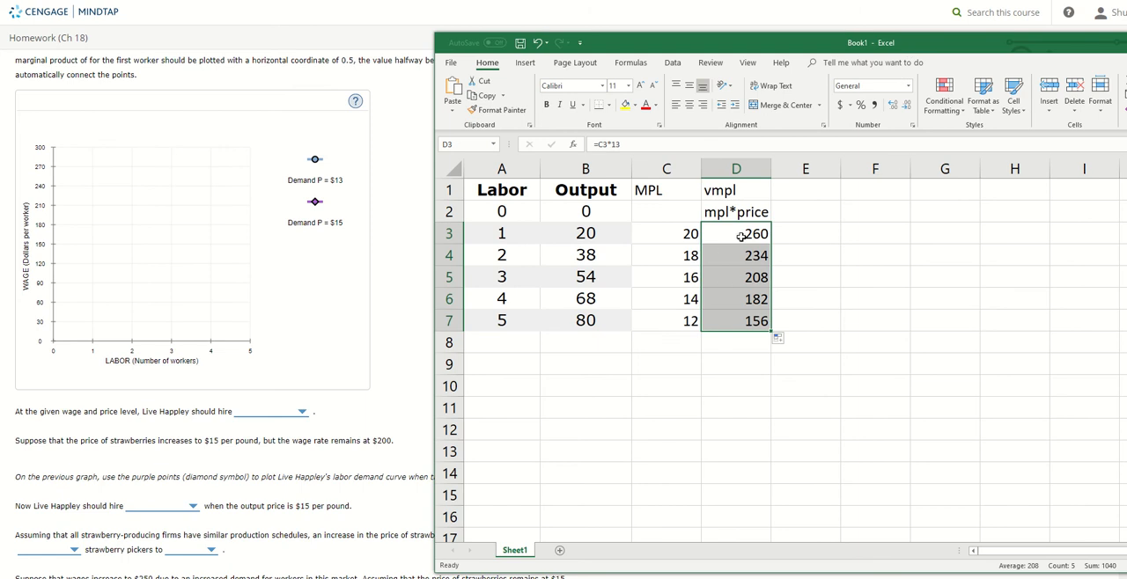
- Place the first blue P=$13 point at 0.5 workers, wage 260, checking values in Excel
left_click_drag(870, 42, 793, 24)
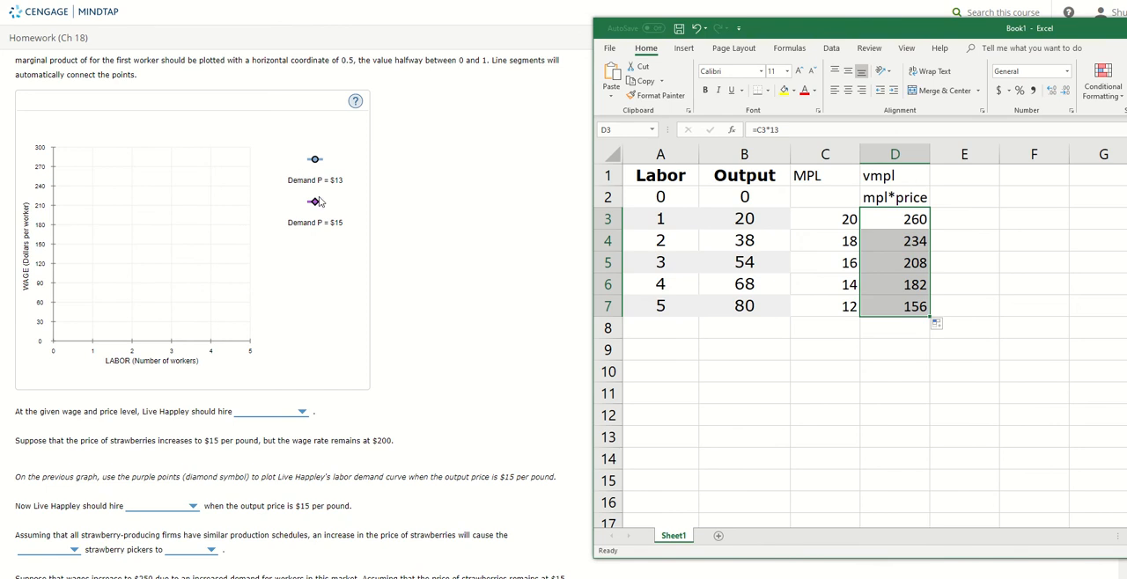
mouse_move(315, 205)
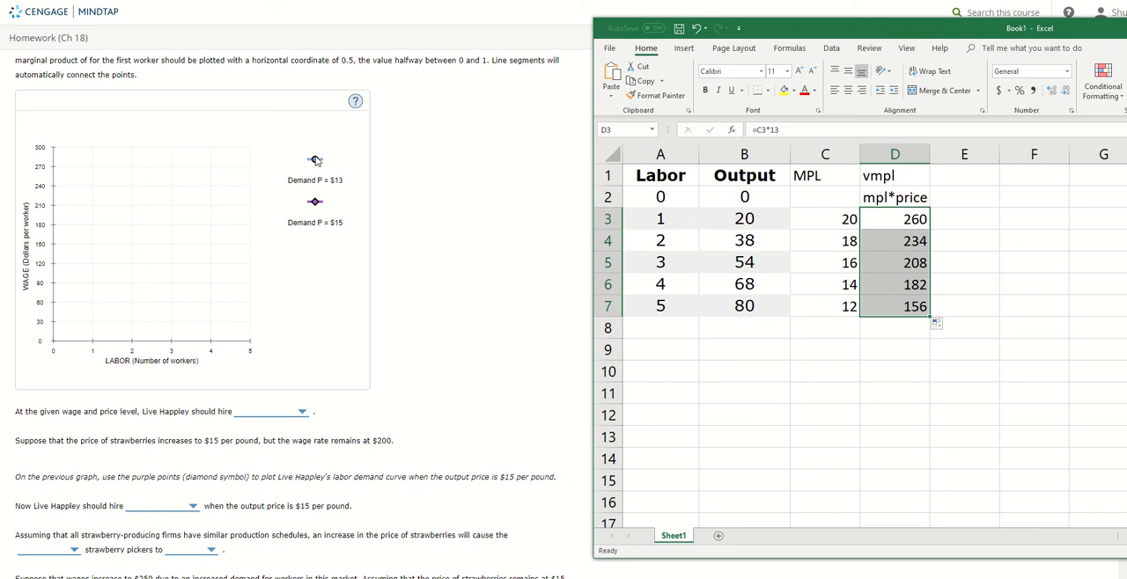
left_click(112, 244)
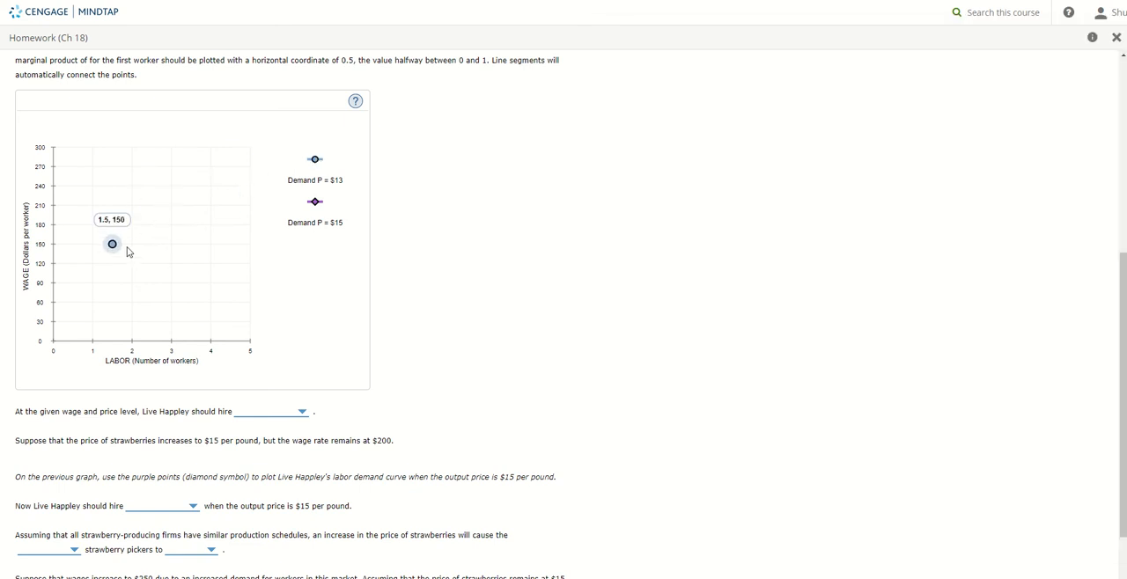
left_click_drag(112, 243, 73, 282)
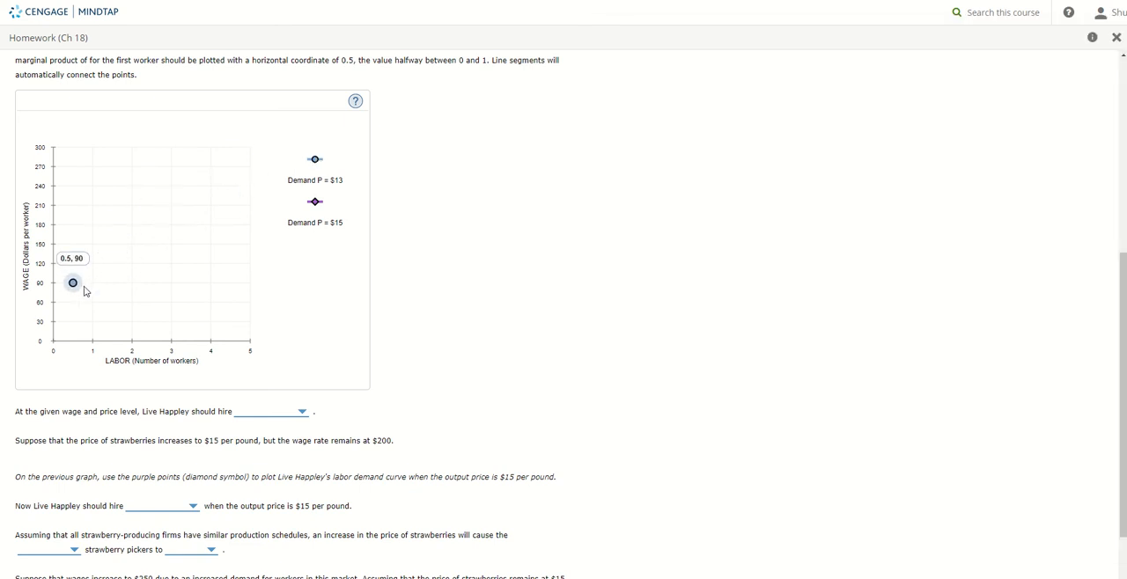
left_click_drag(73, 282, 73, 185)
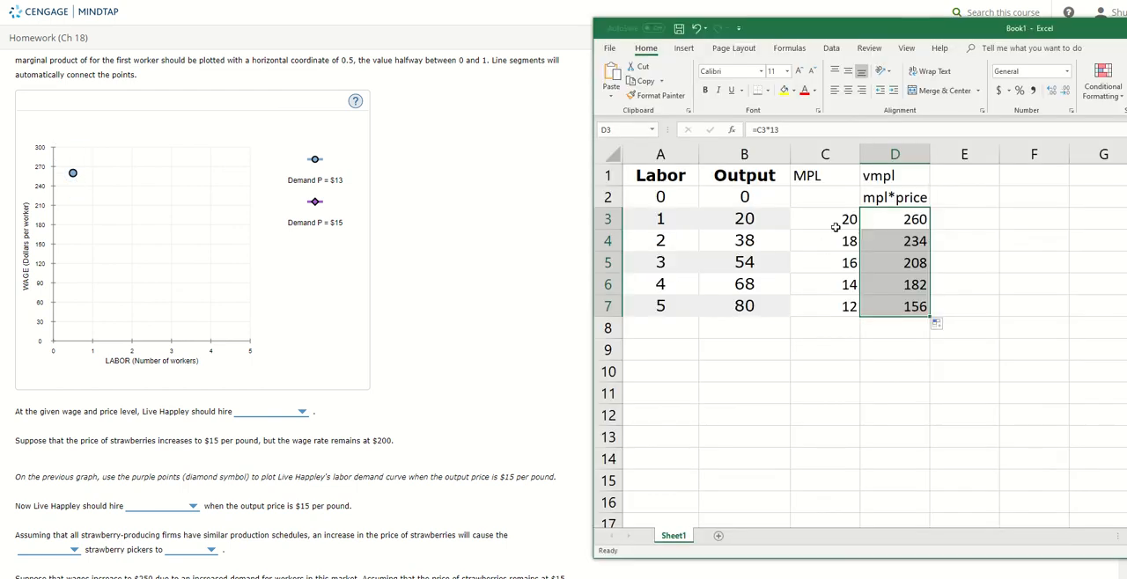
left_click(894, 218)
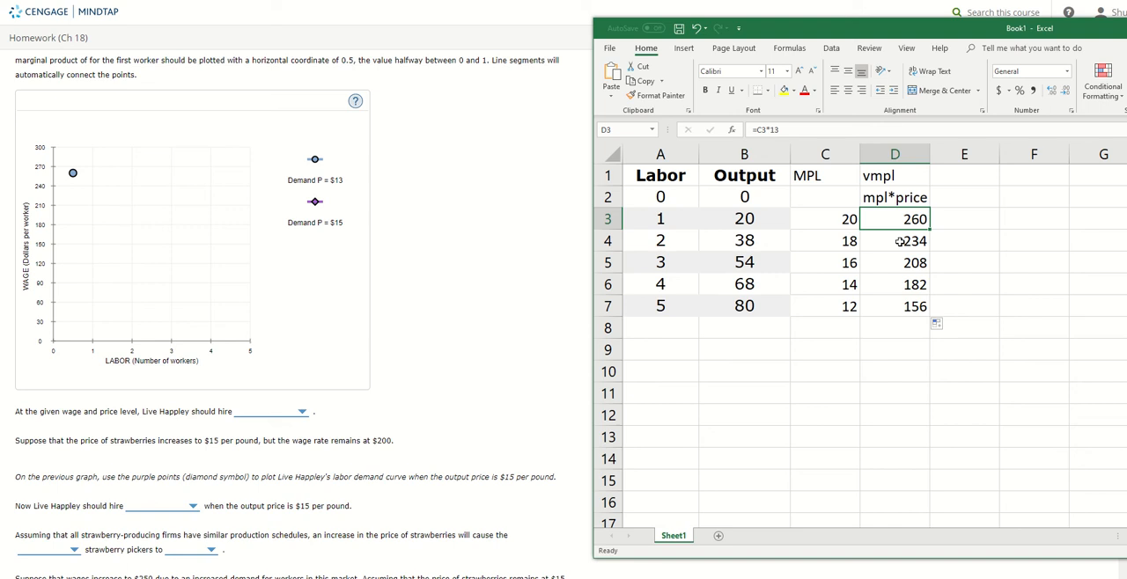
- Plot further P=$13 points at 1.5, 234 and beyond along the downward curve
left_click(230, 173)
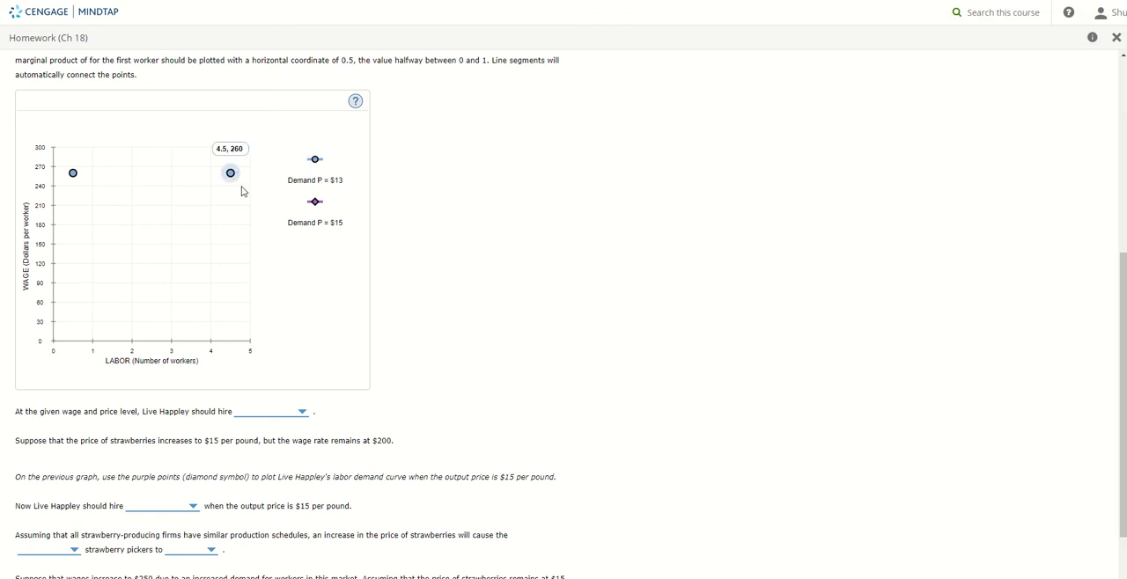
left_click_drag(231, 173, 112, 190)
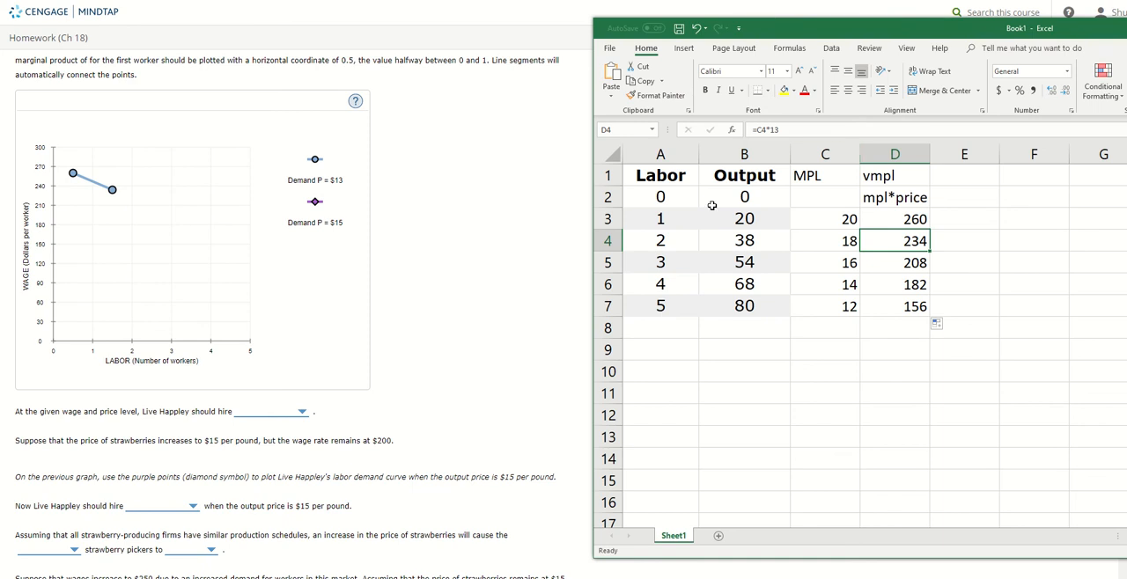
left_click(1112, 27)
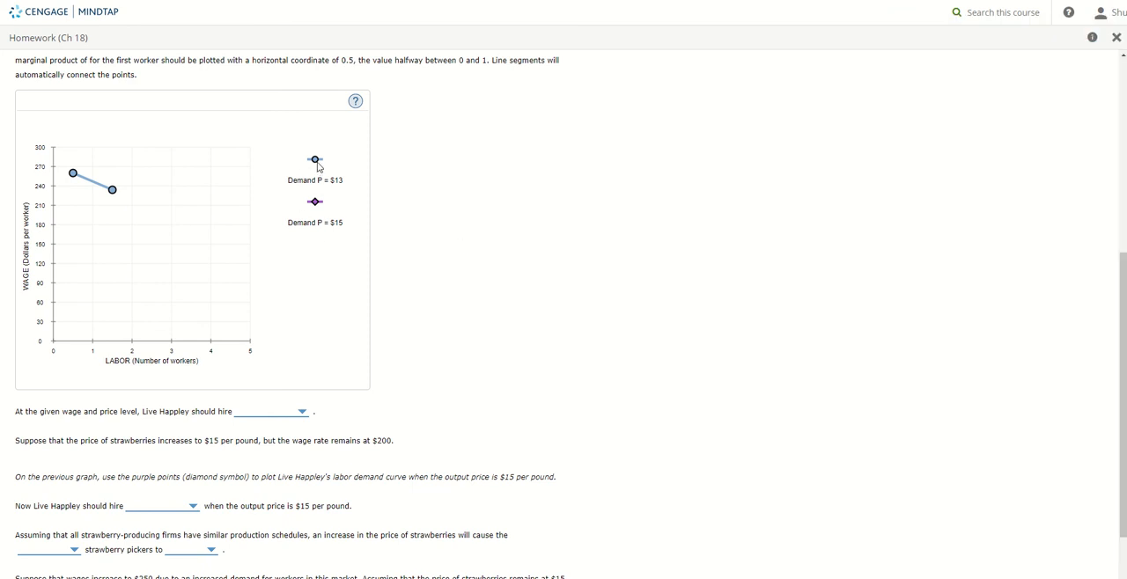
left_click(151, 206)
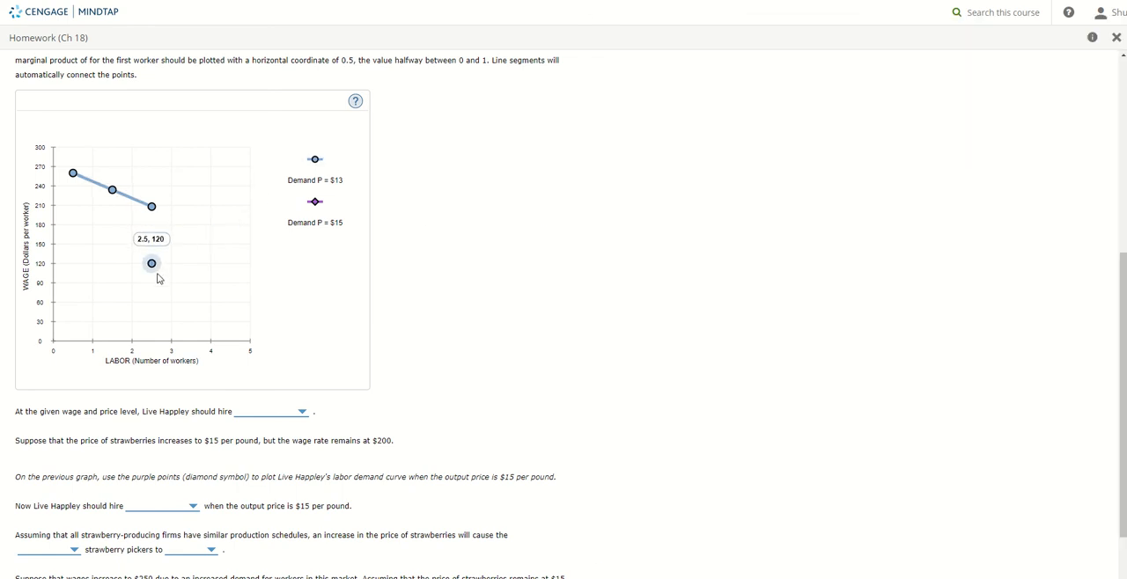
left_click_drag(152, 262, 190, 222)
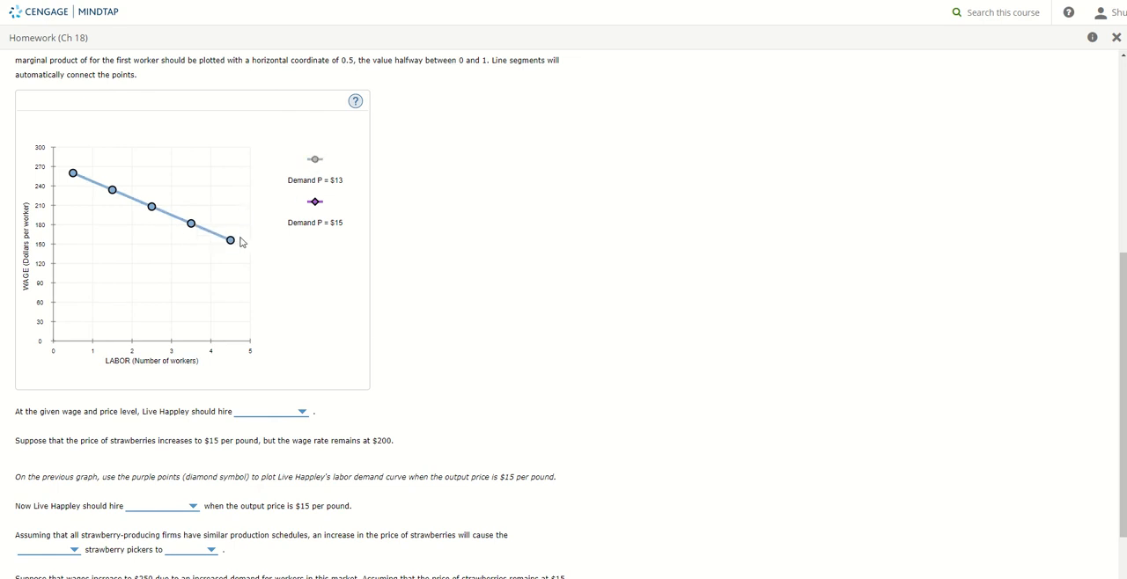
mouse_move(463, 343)
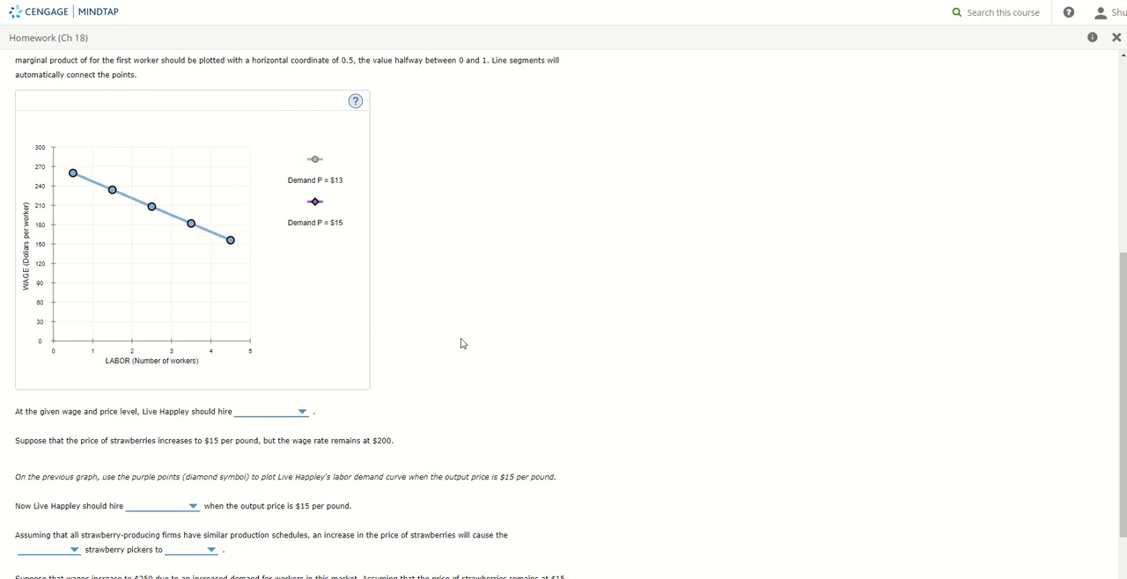
mouse_move(451, 334)
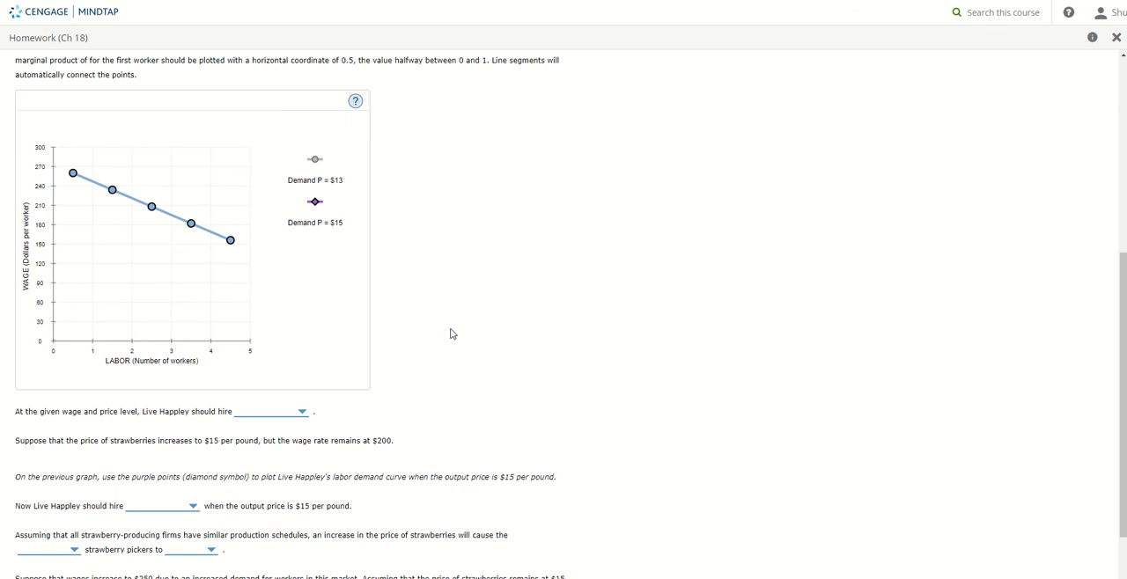
mouse_move(450, 331)
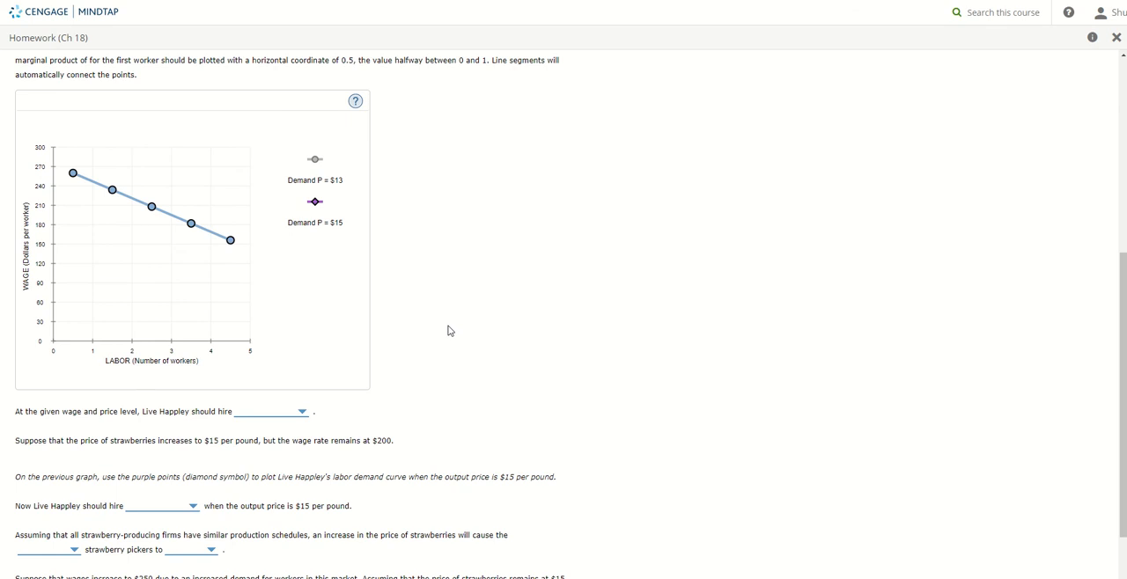
mouse_move(354, 381)
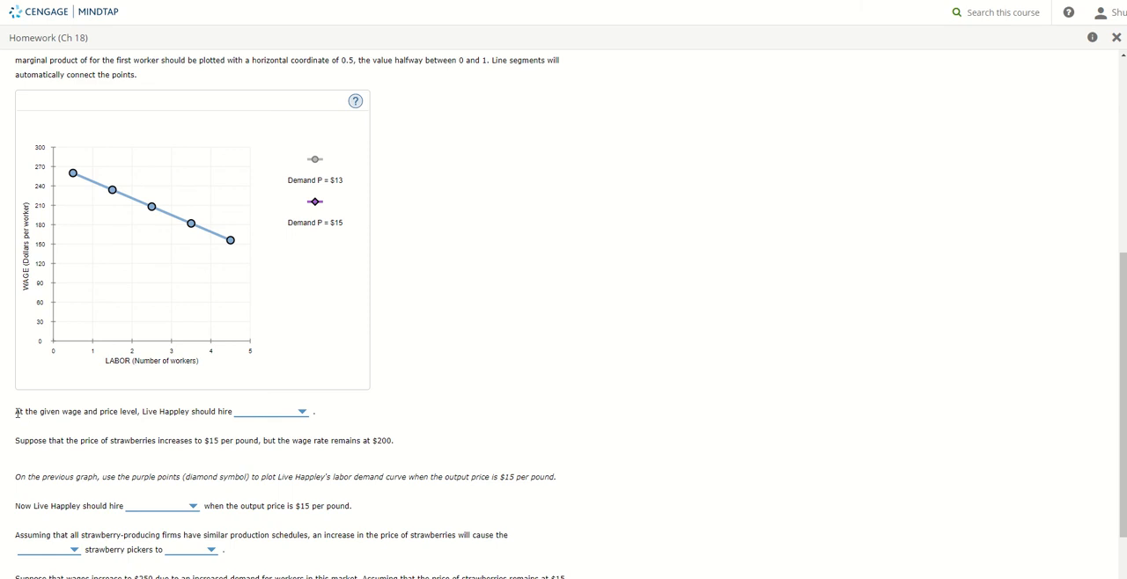
double_click(79, 411)
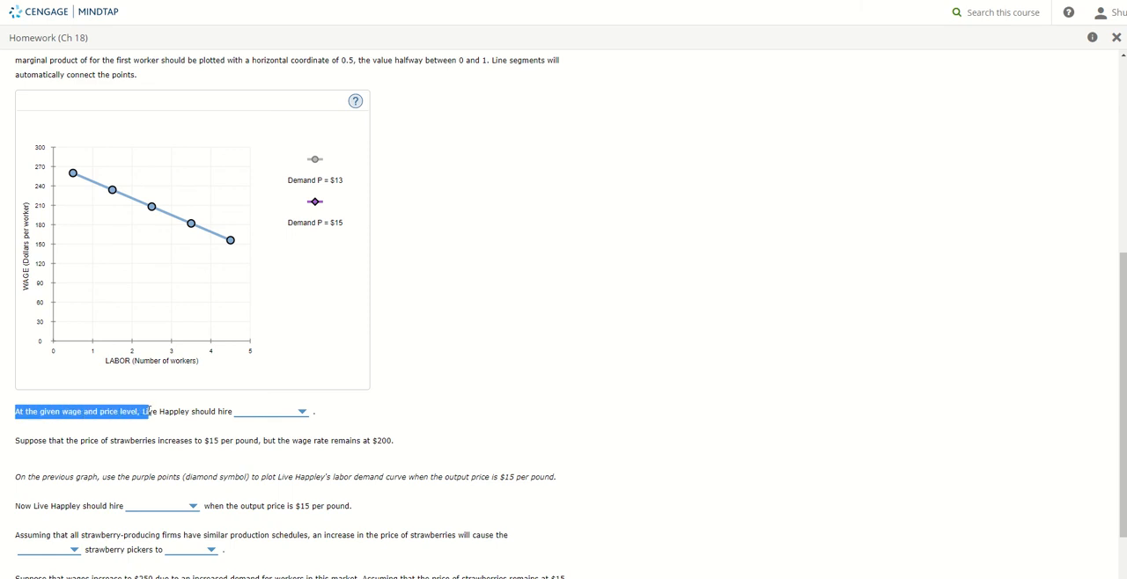
mouse_move(444, 369)
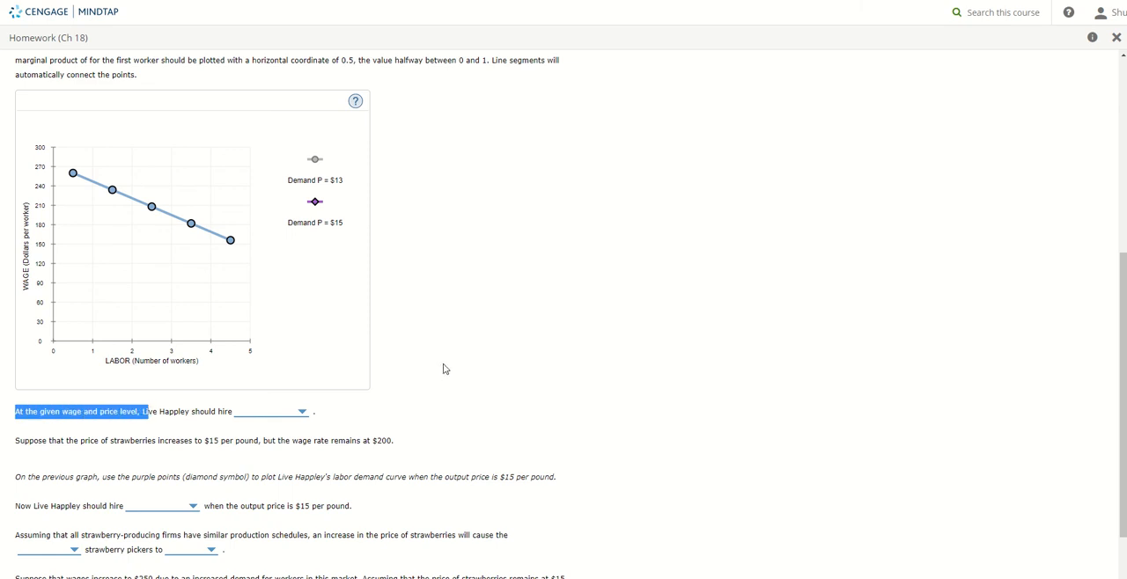
scroll("up", 3)
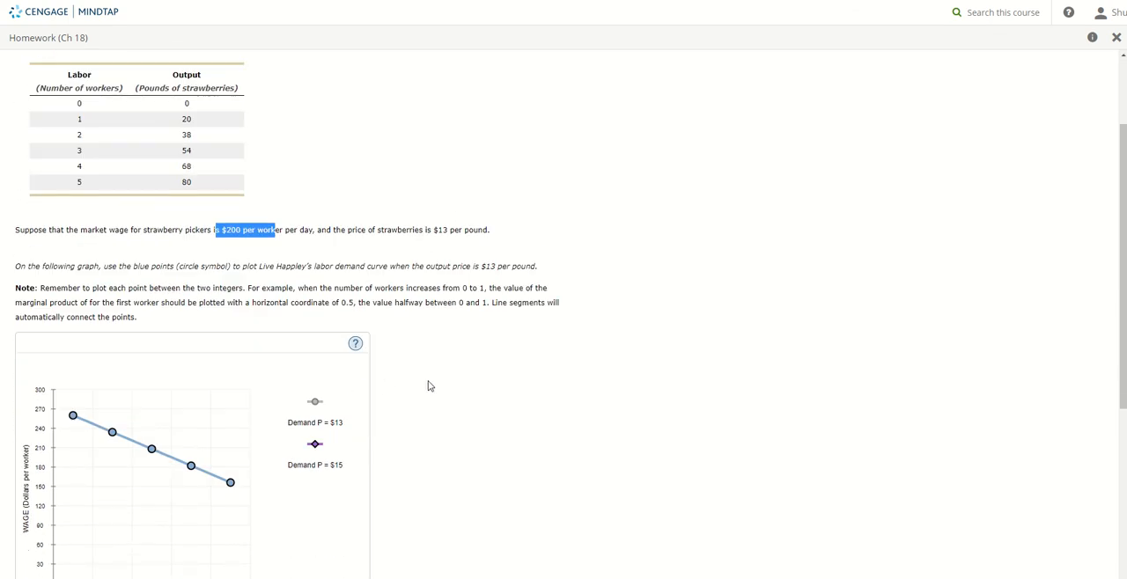
scroll("down", 3)
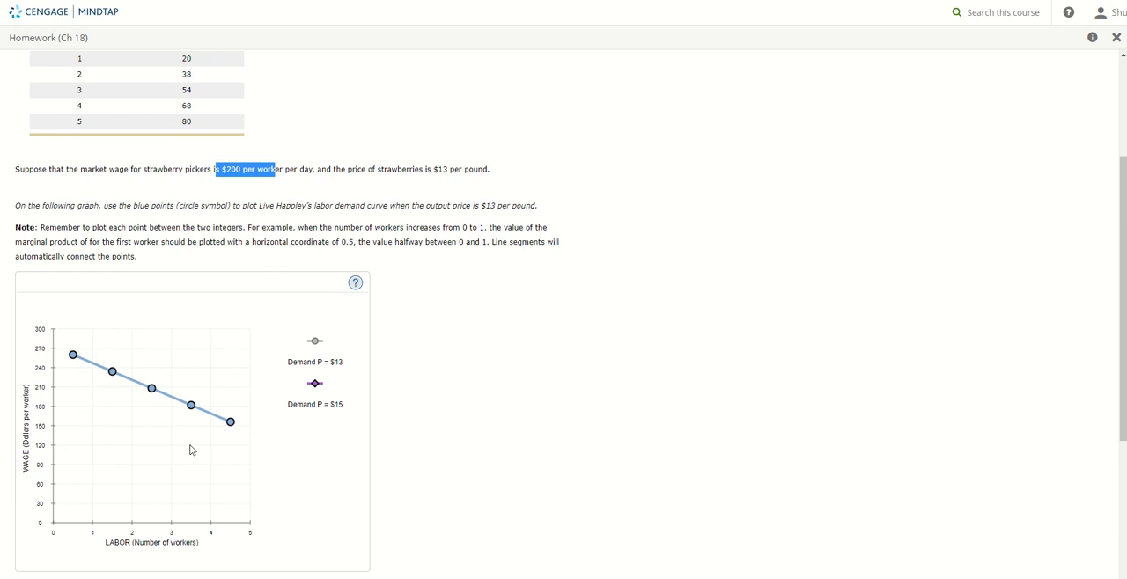
mouse_move(153, 450)
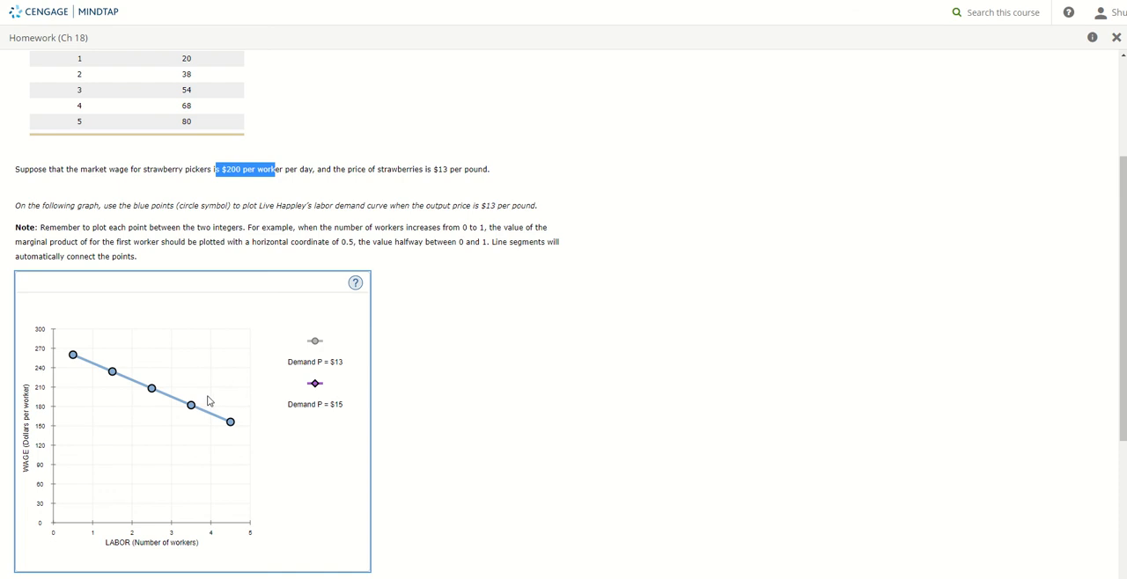
mouse_move(73, 355)
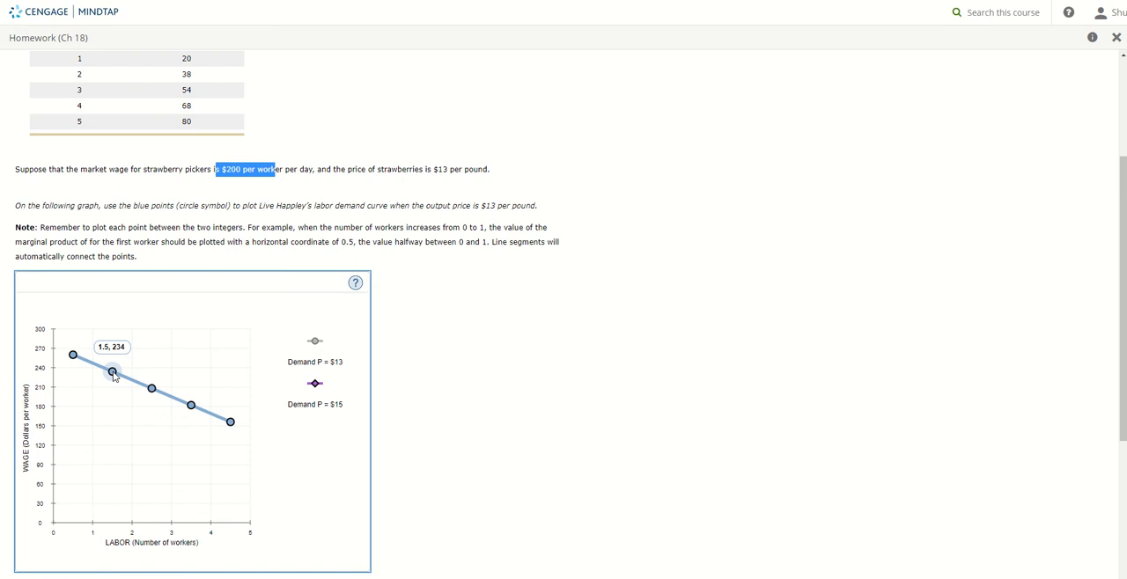
mouse_move(149, 388)
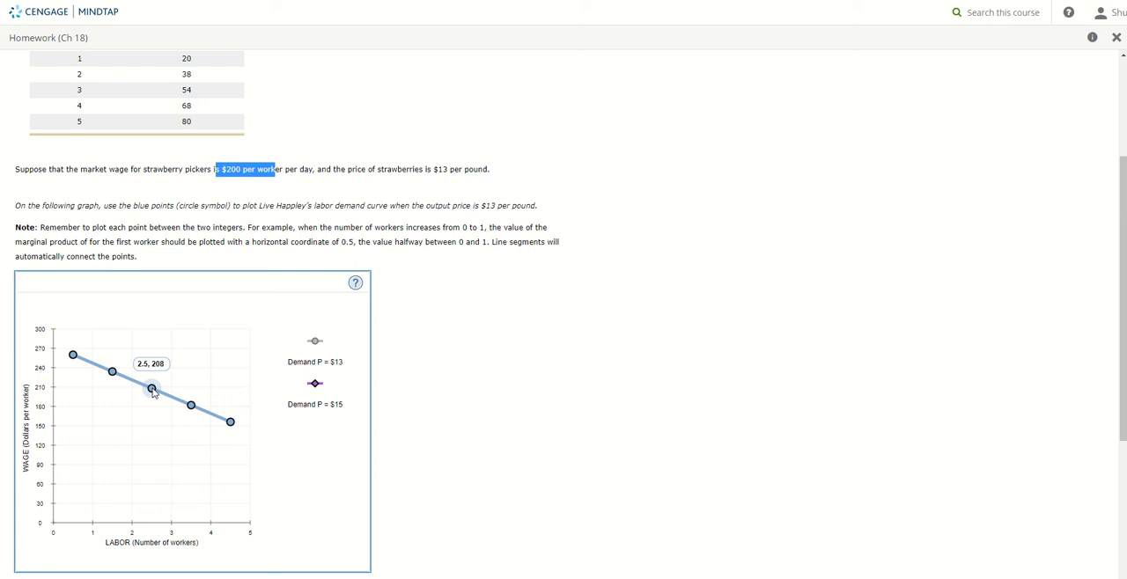
mouse_move(151, 388)
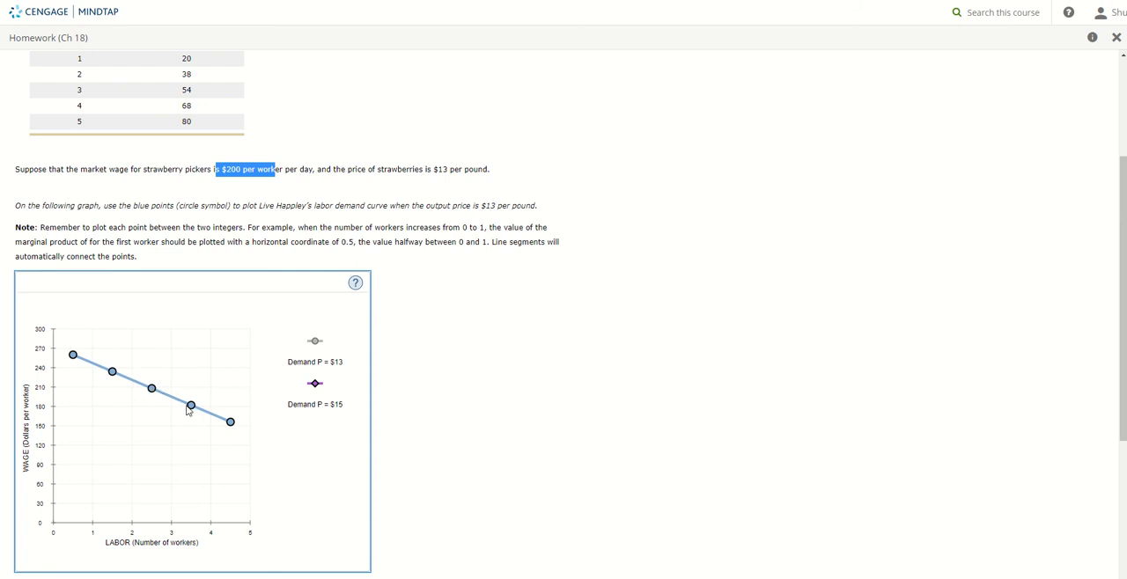
mouse_move(190, 406)
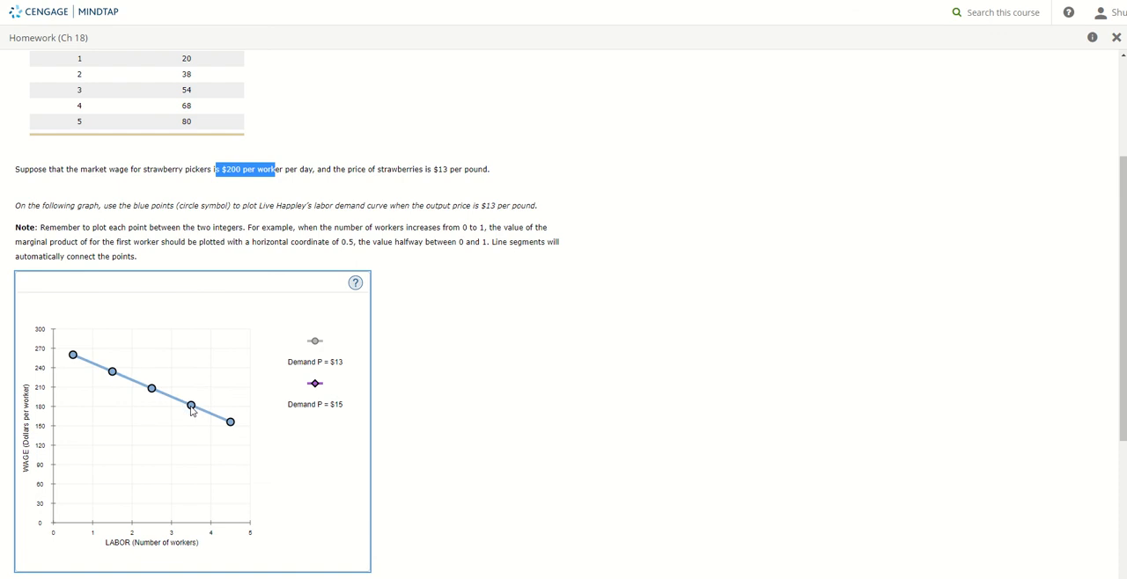
scroll("down", 3)
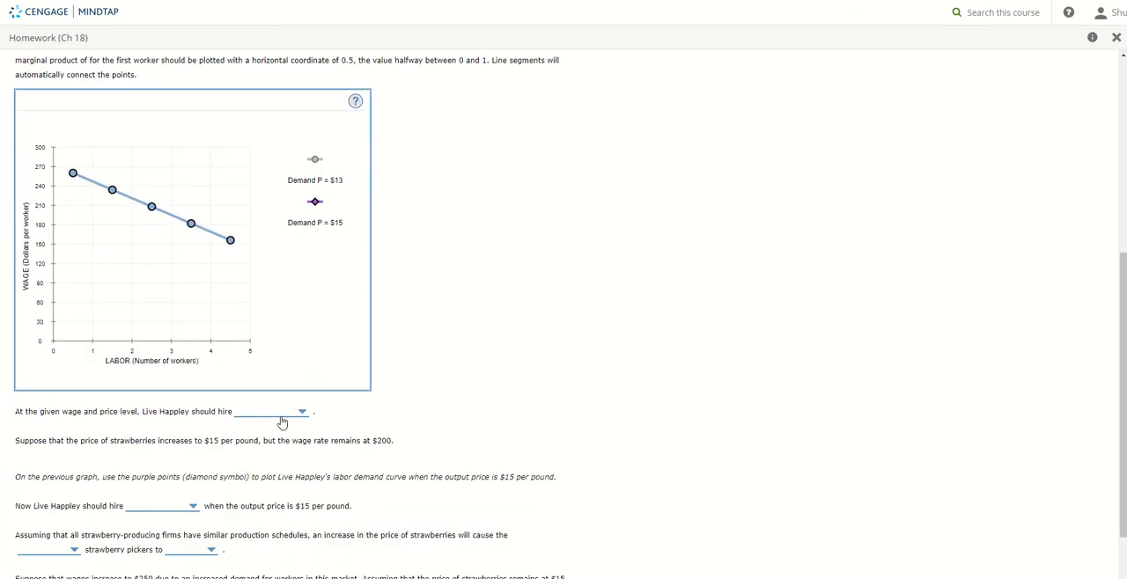
- Answer the first hire question with three workers at the $200 wage and $13 price
left_click(270, 411)
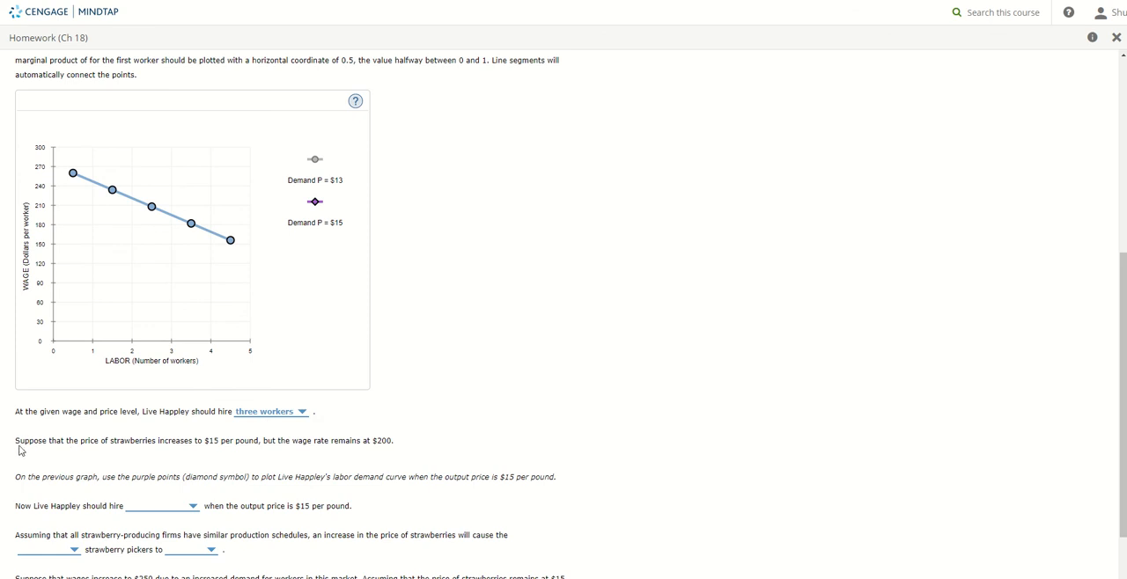
mouse_move(164, 440)
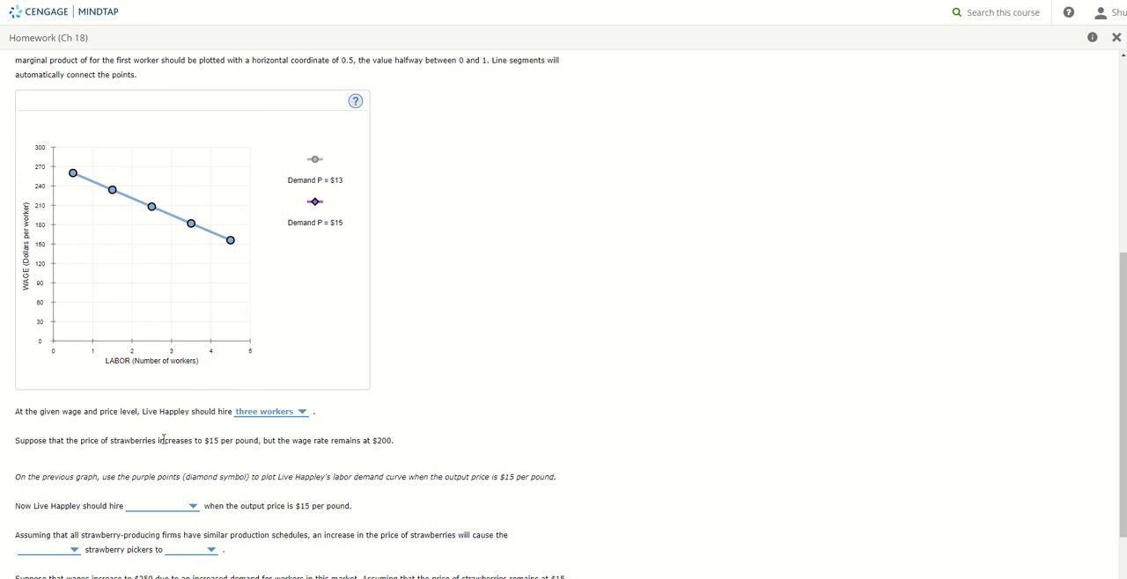
mouse_move(265, 452)
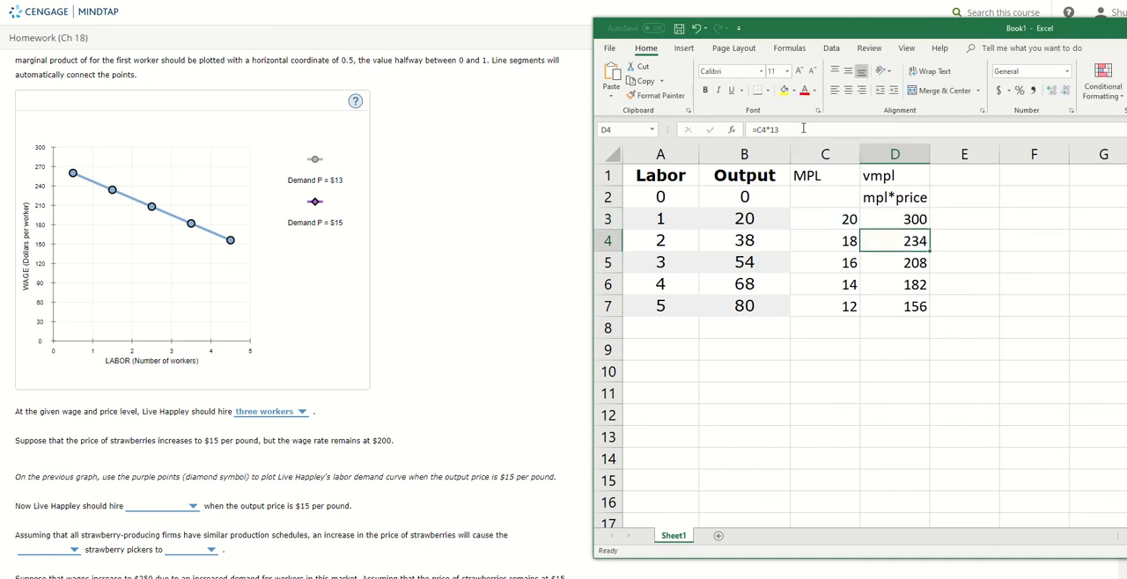
- Fill =C3*15 down to D7 so vmpl shows 300, 270, 240, 210, 180
left_click(895, 219)
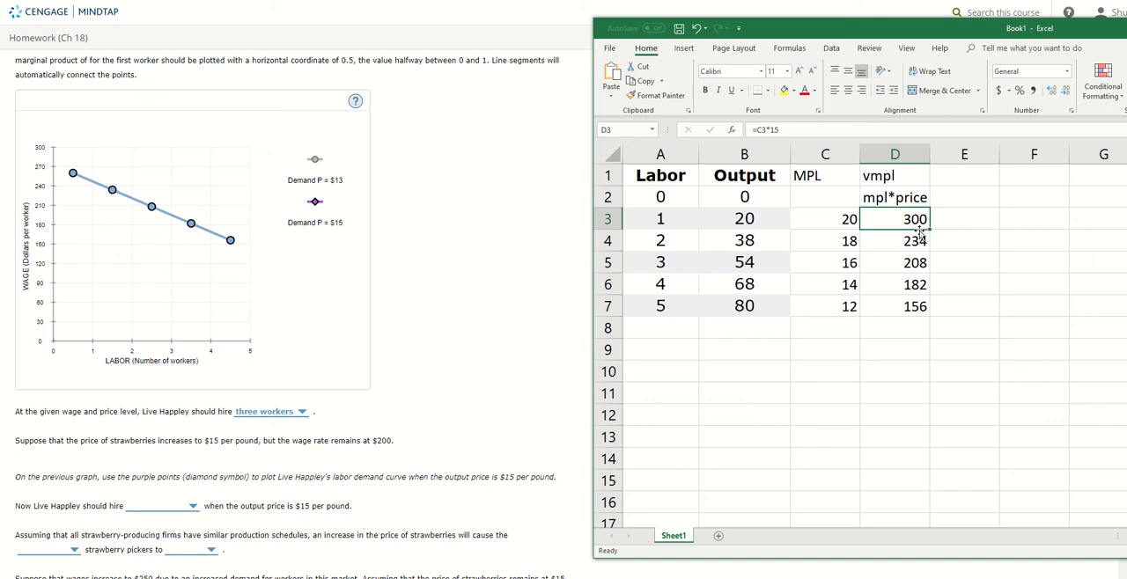
left_click_drag(915, 219, 916, 305)
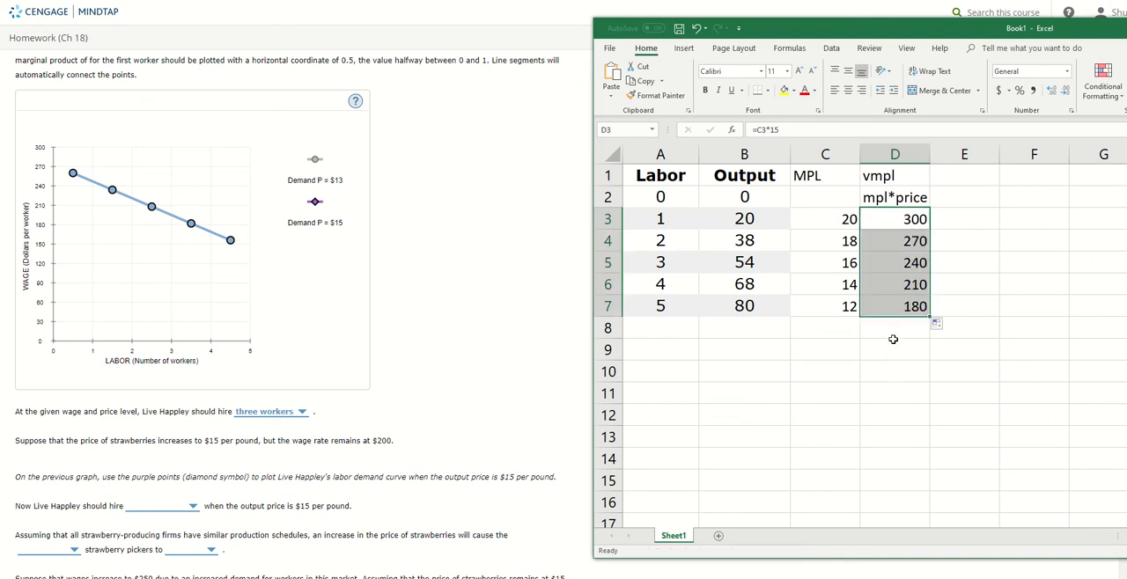
mouse_move(322, 187)
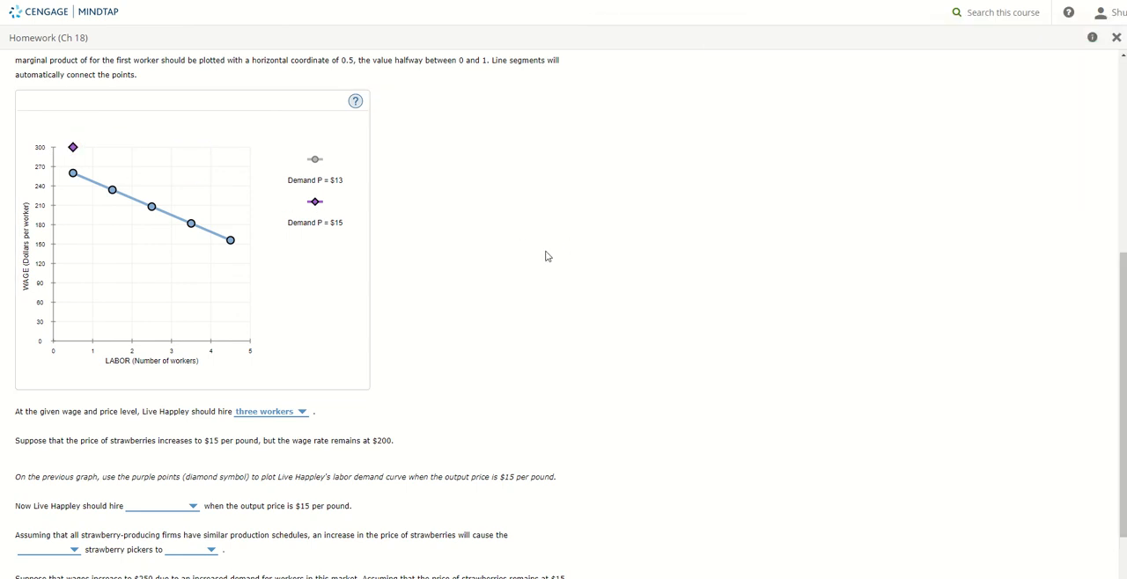
- Place purple P=$15 points at (1.5, 270), (3.5, 210) and (4.5, 180)
left_click(150, 167)
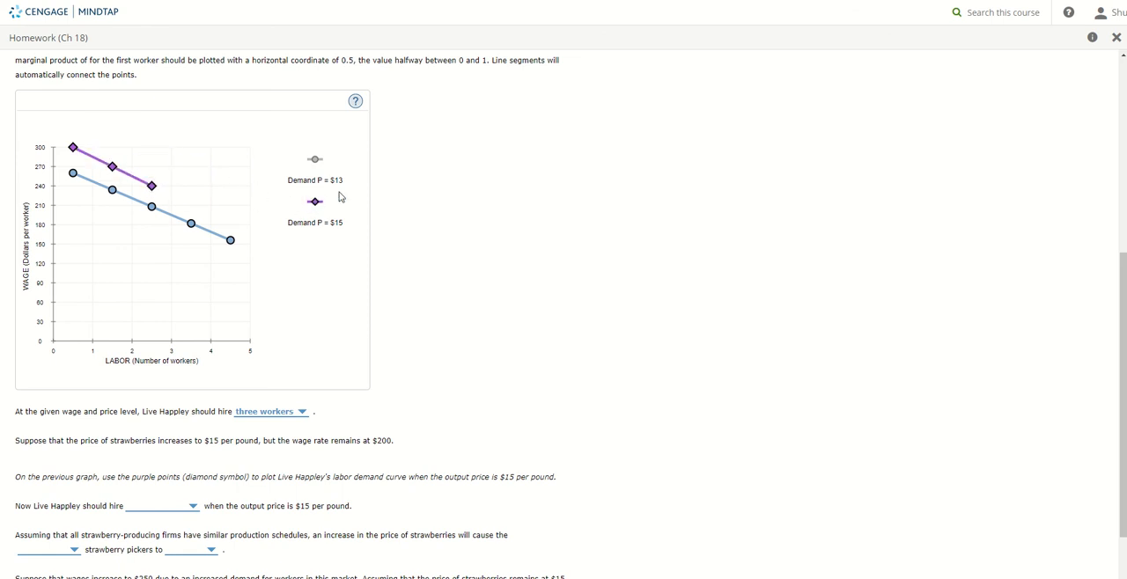
left_click(191, 205)
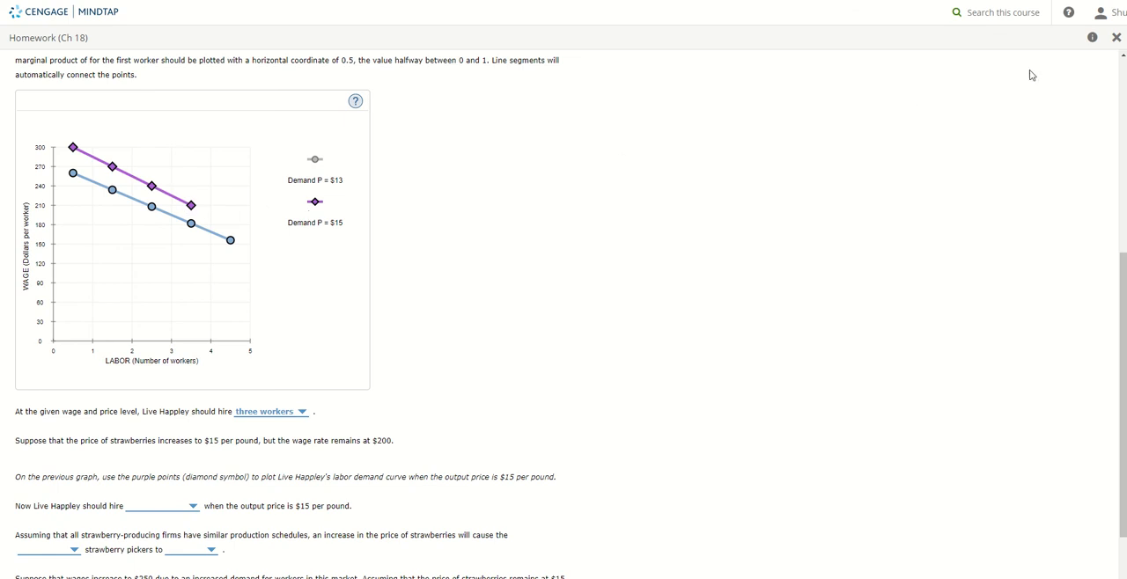
mouse_move(376, 219)
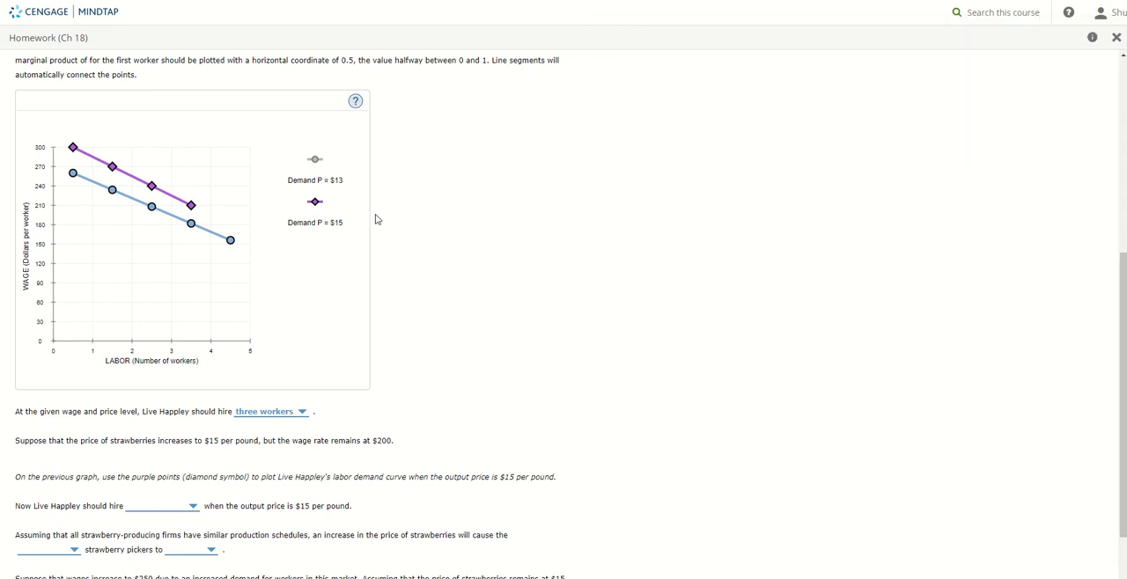
left_click(230, 222)
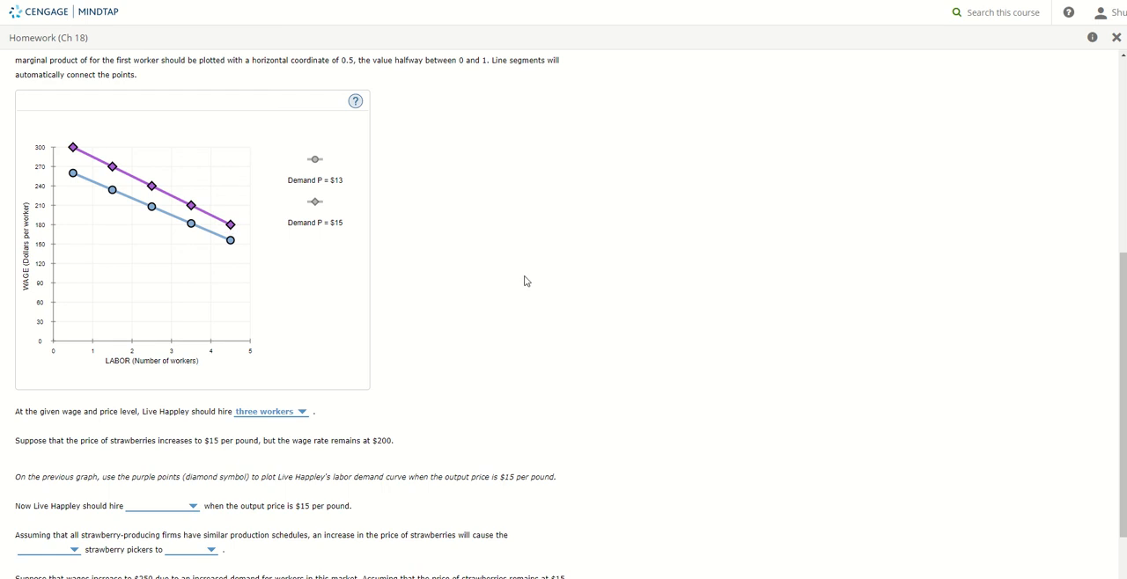
mouse_move(131, 476)
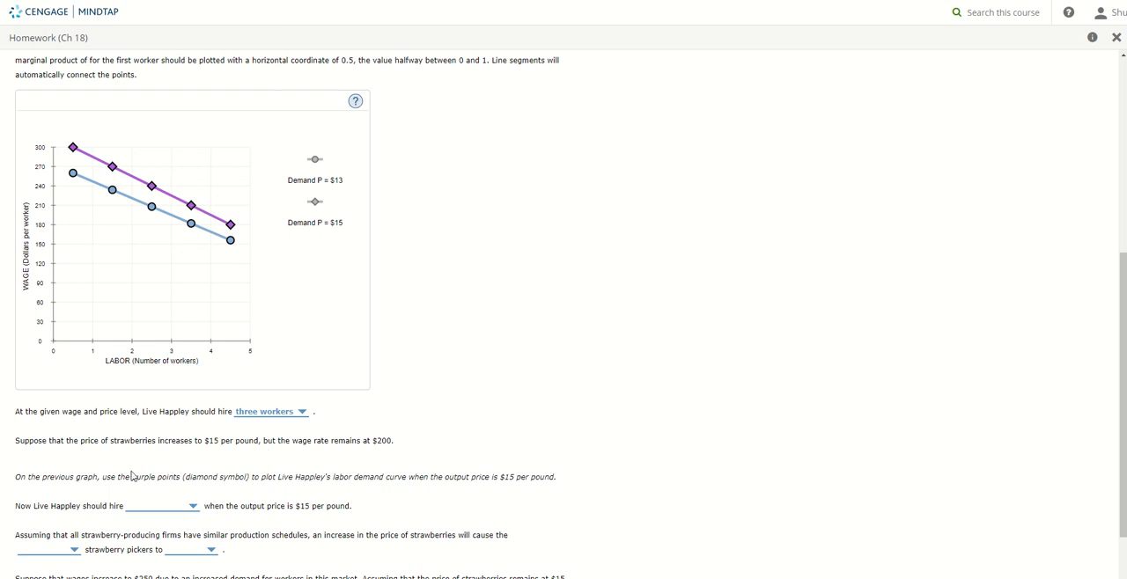
mouse_move(50, 511)
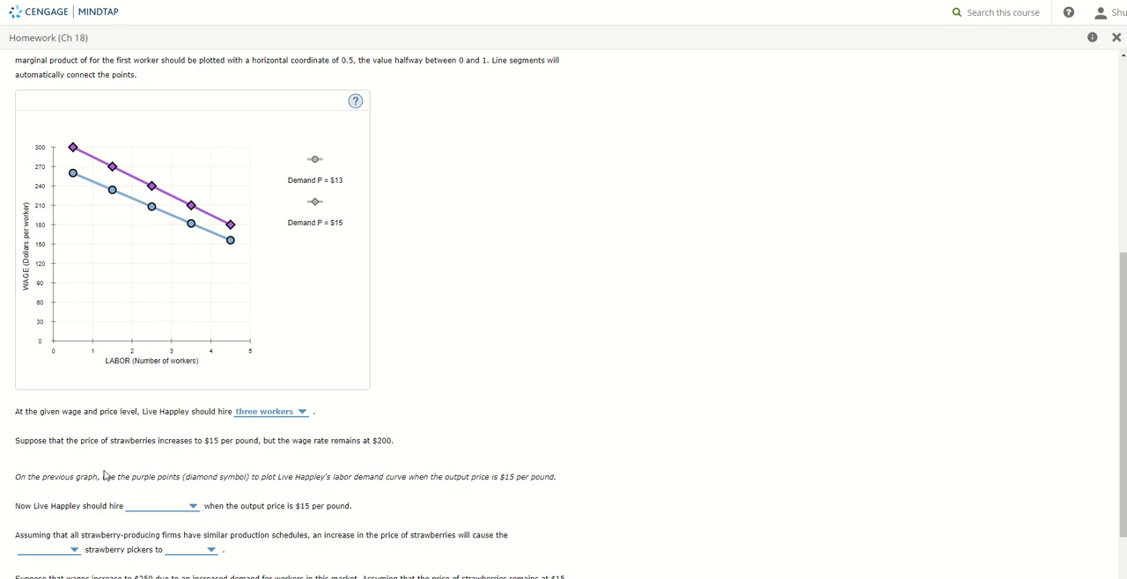
mouse_move(74, 293)
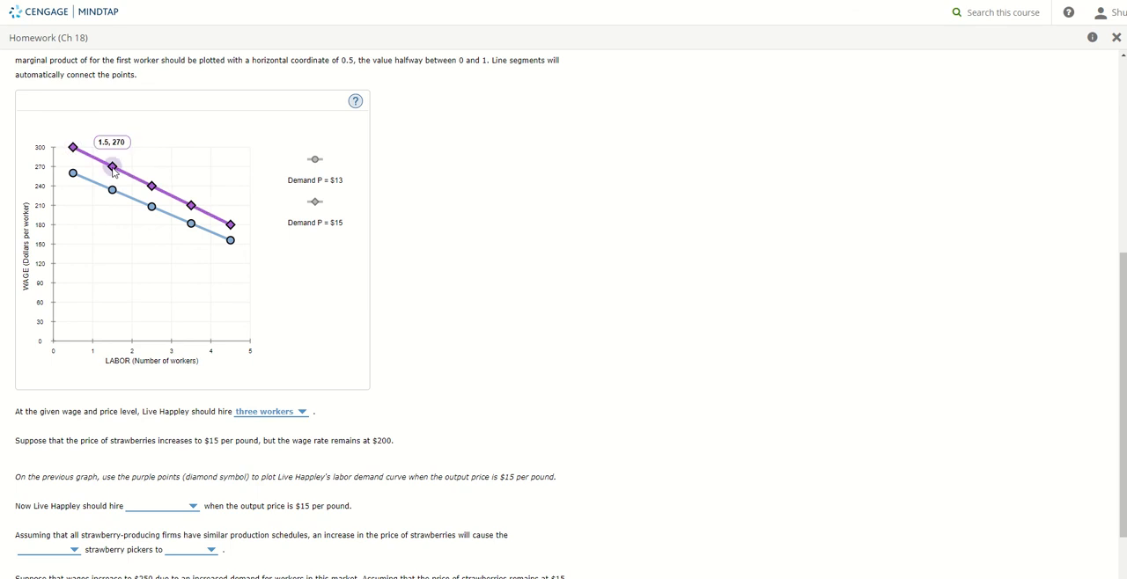
mouse_move(153, 187)
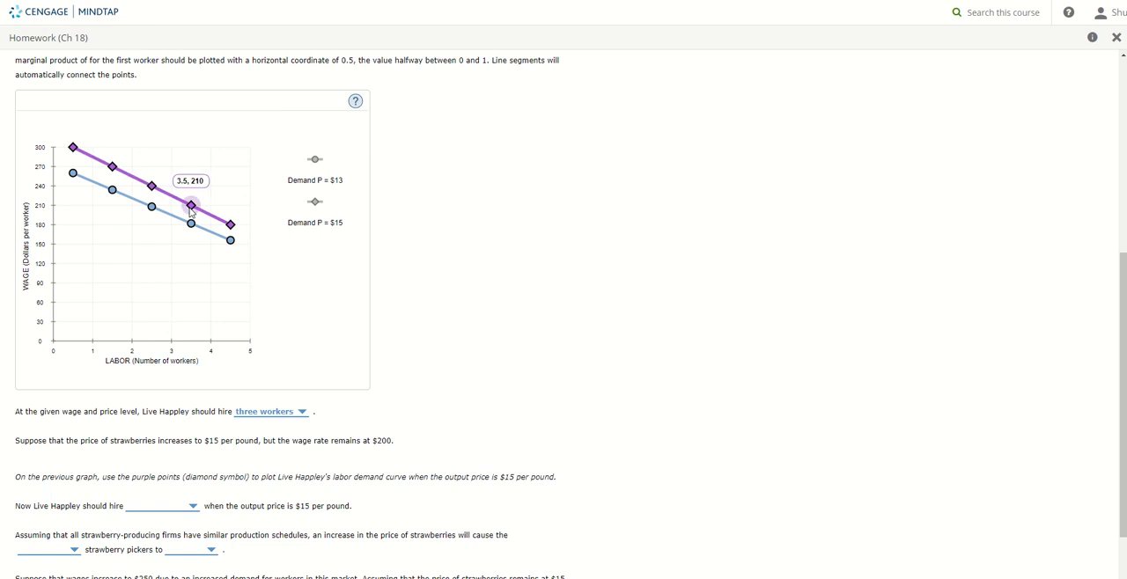
- Fix the last $15 curve point and answer four workers for the $15 hire question
left_click_drag(190, 203, 229, 224)
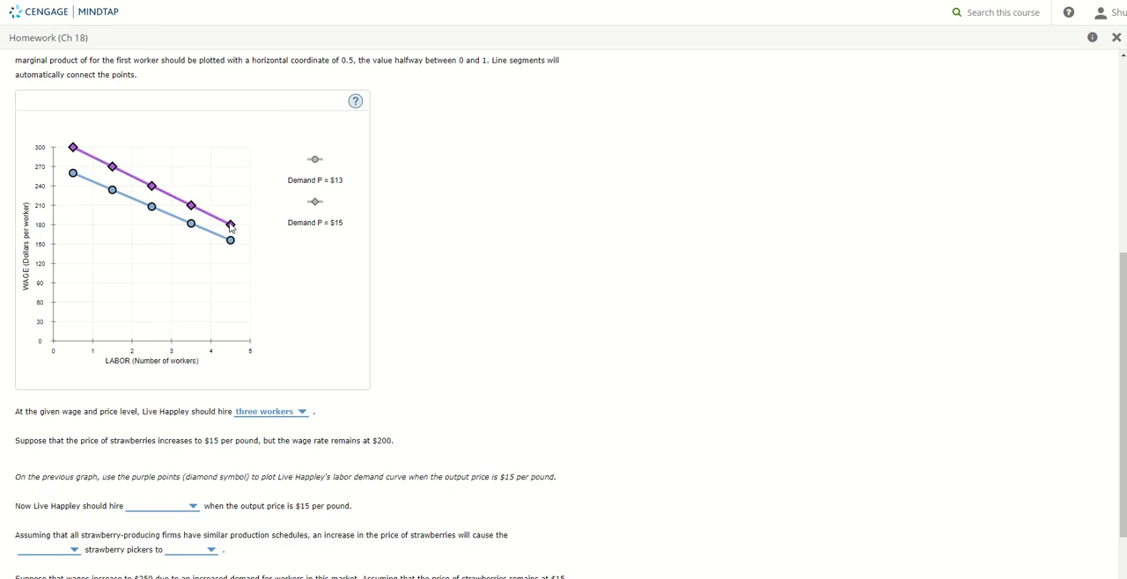
left_click(230, 223)
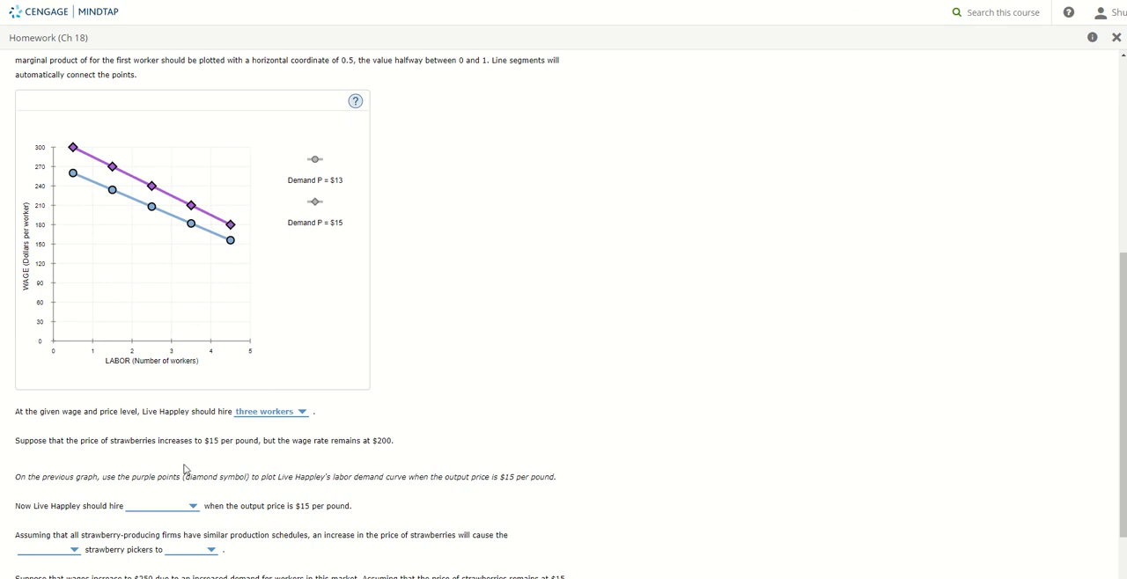
left_click(163, 506)
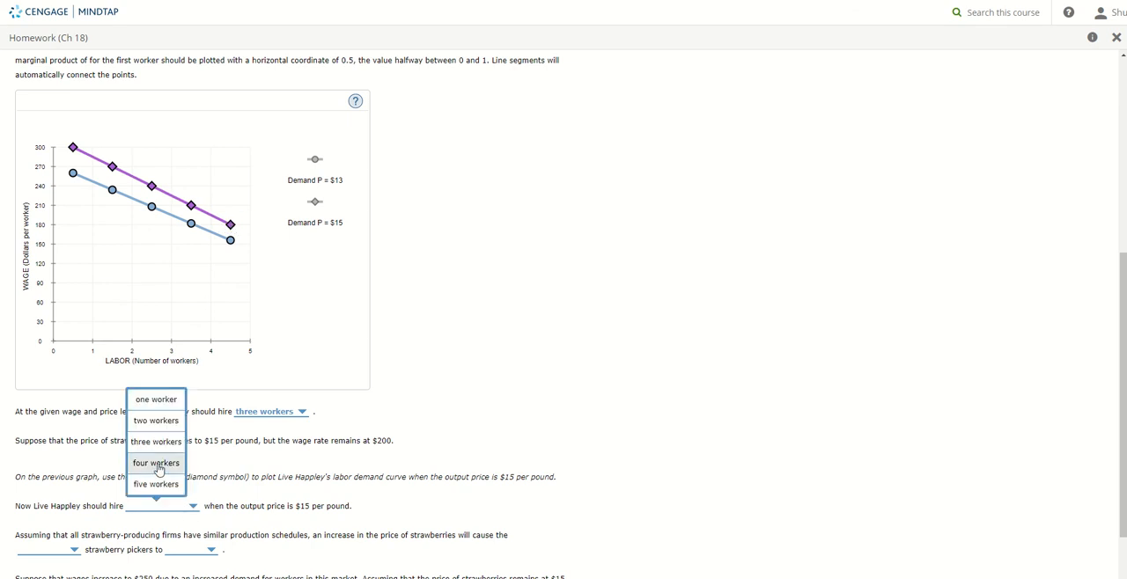
left_click(156, 463)
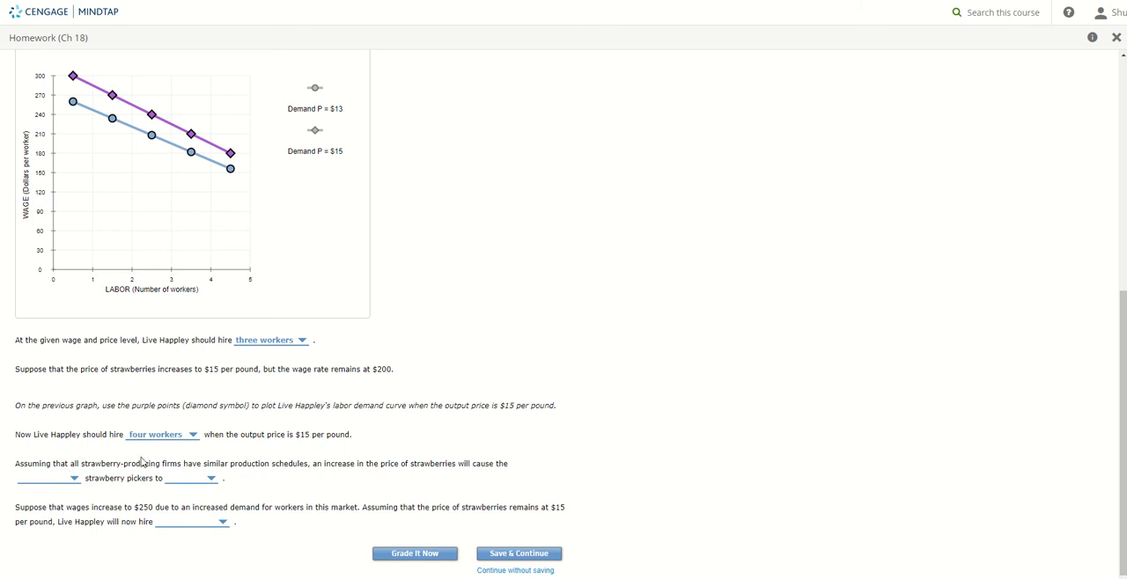
mouse_move(320, 466)
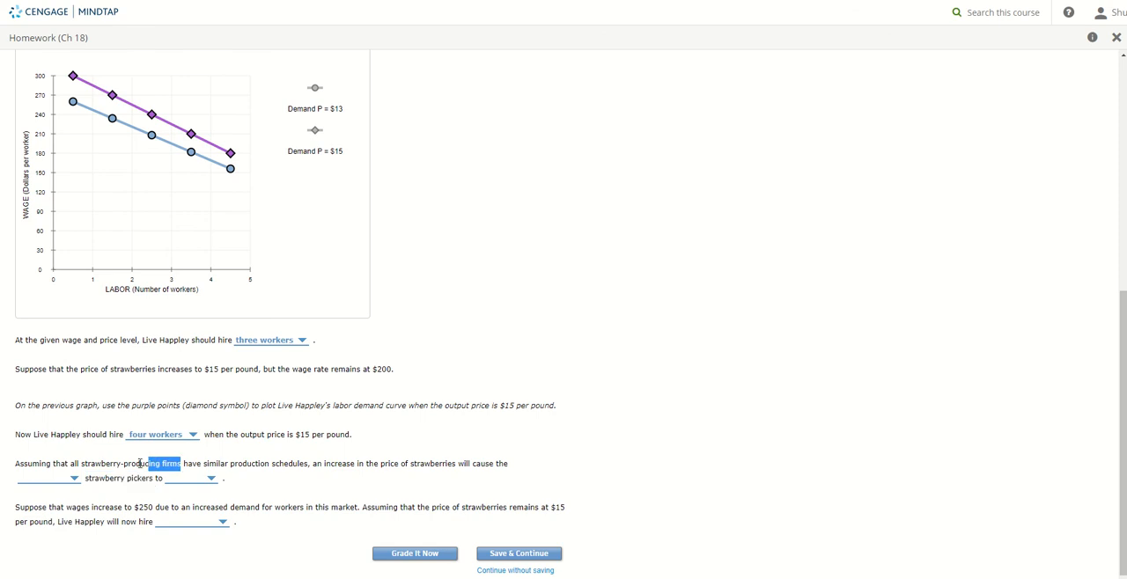
- Answer that the strawberry price rise causes the demand for strawberry pickers to increase
left_click(75, 478)
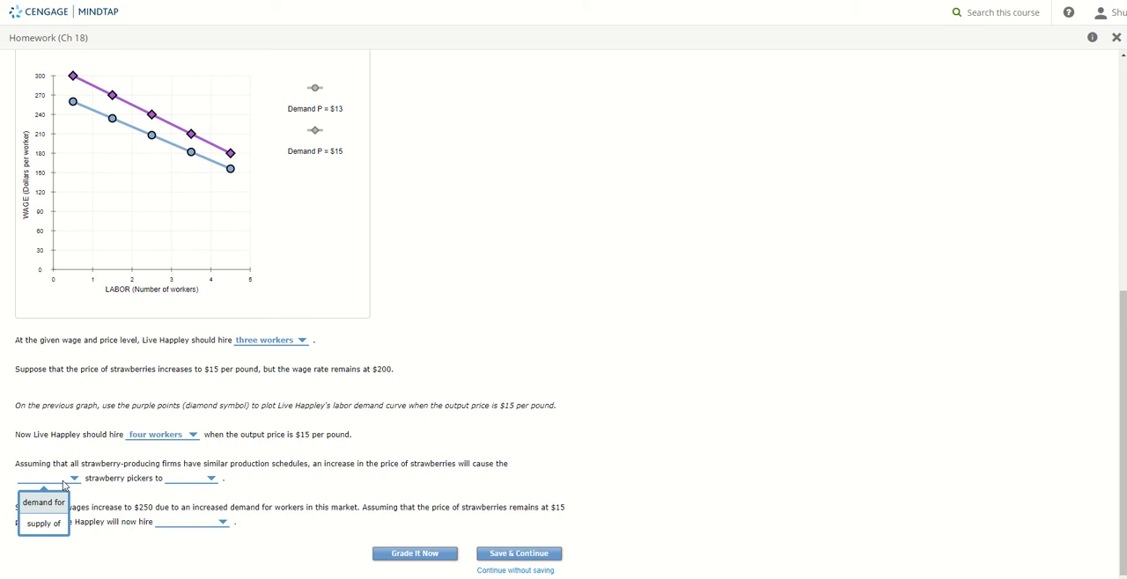
mouse_move(46, 509)
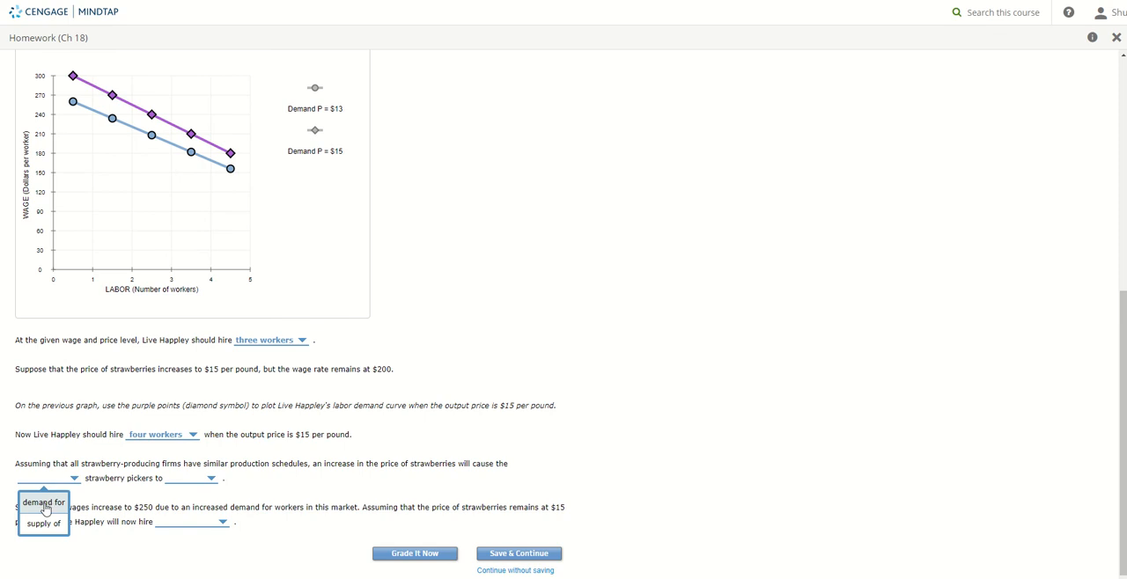
left_click(43, 502)
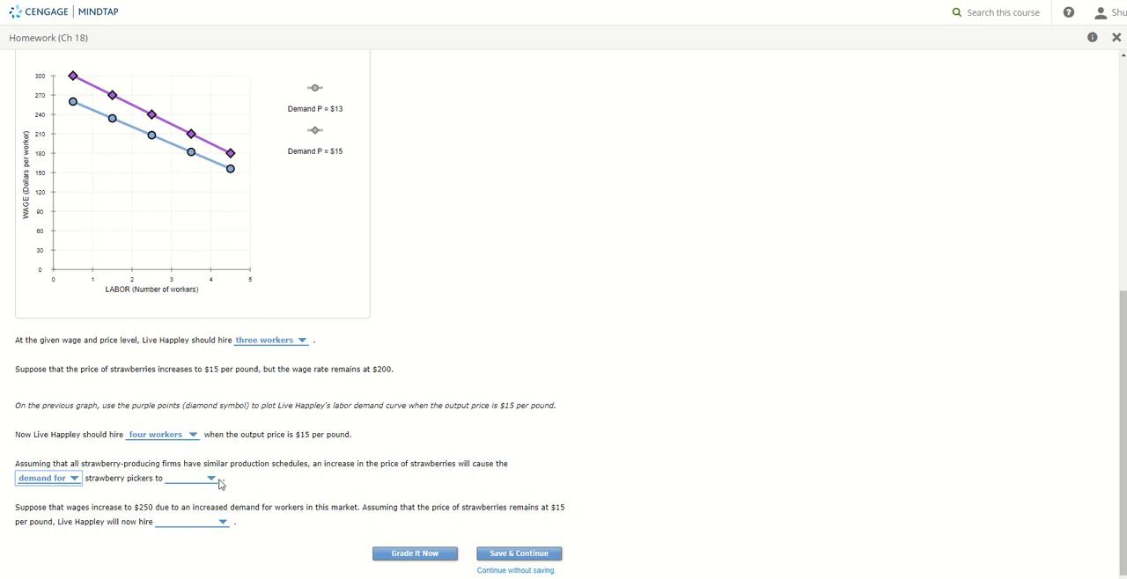
mouse_move(319, 486)
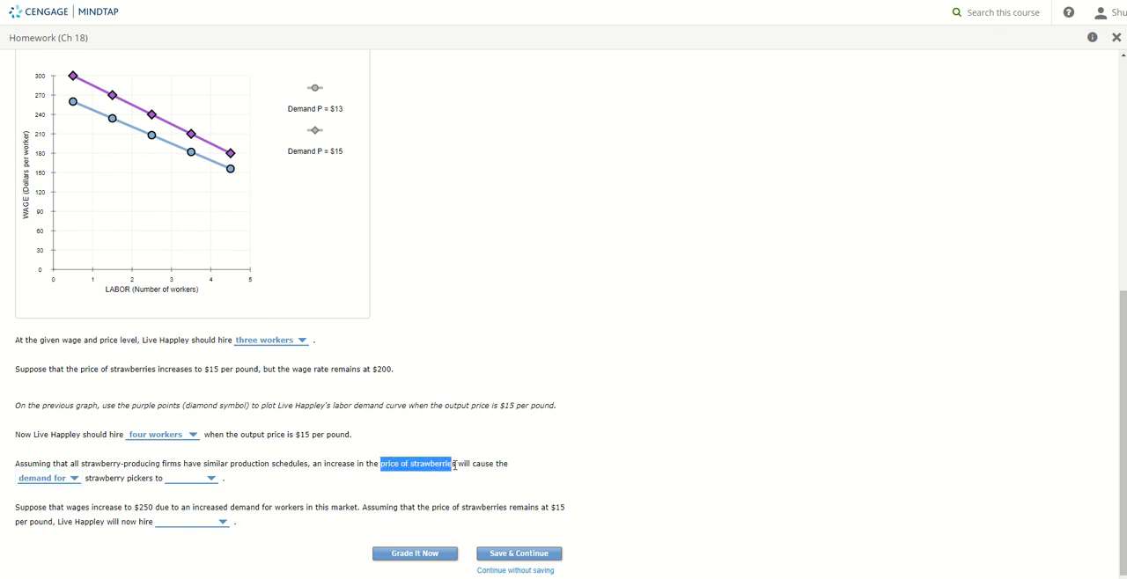
mouse_move(206, 482)
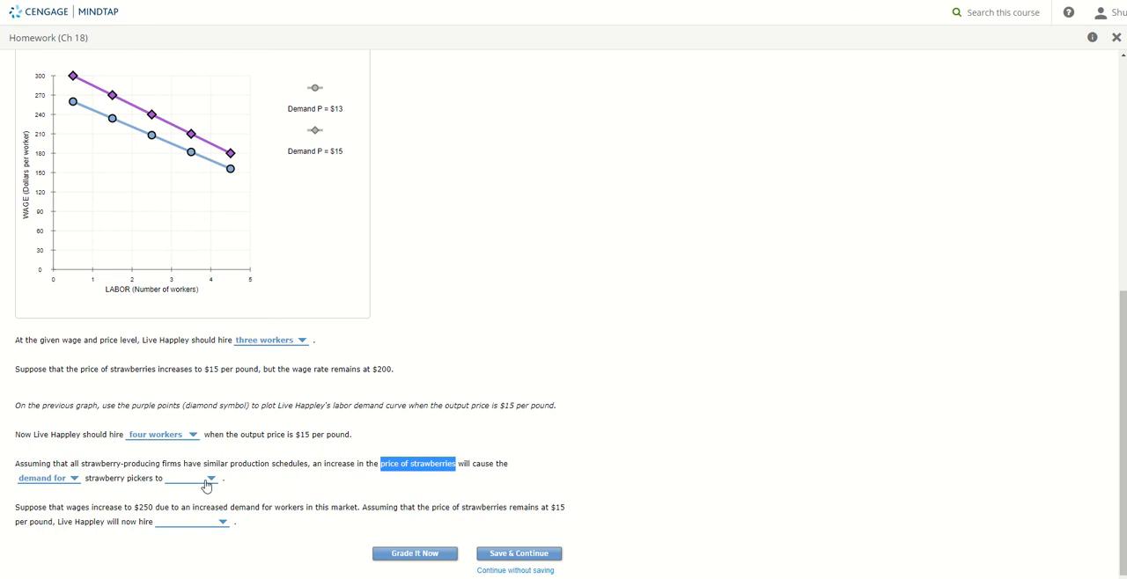
left_click(209, 478)
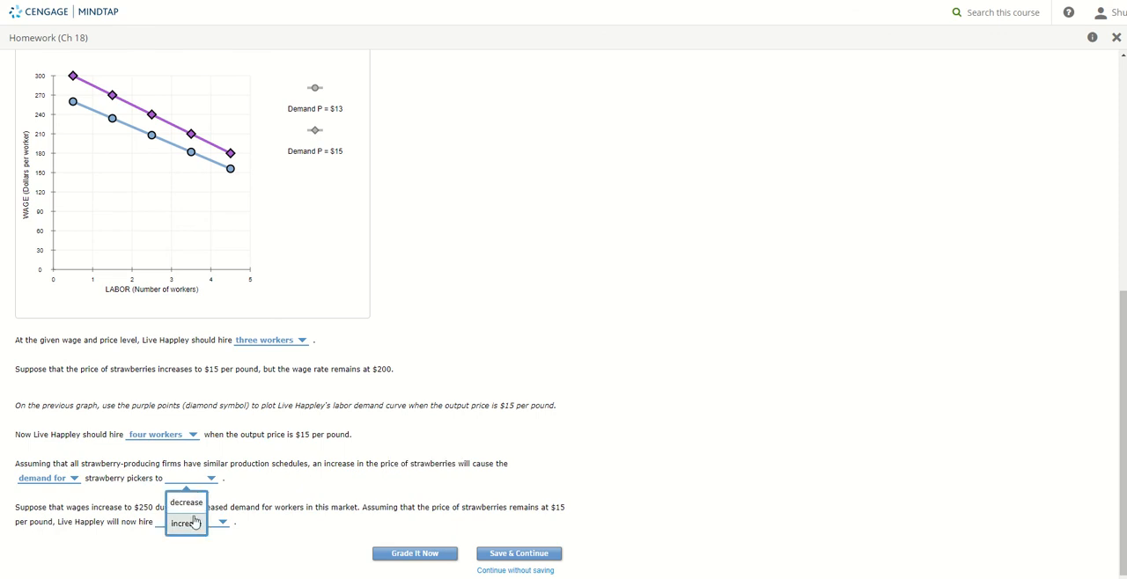
left_click(183, 522)
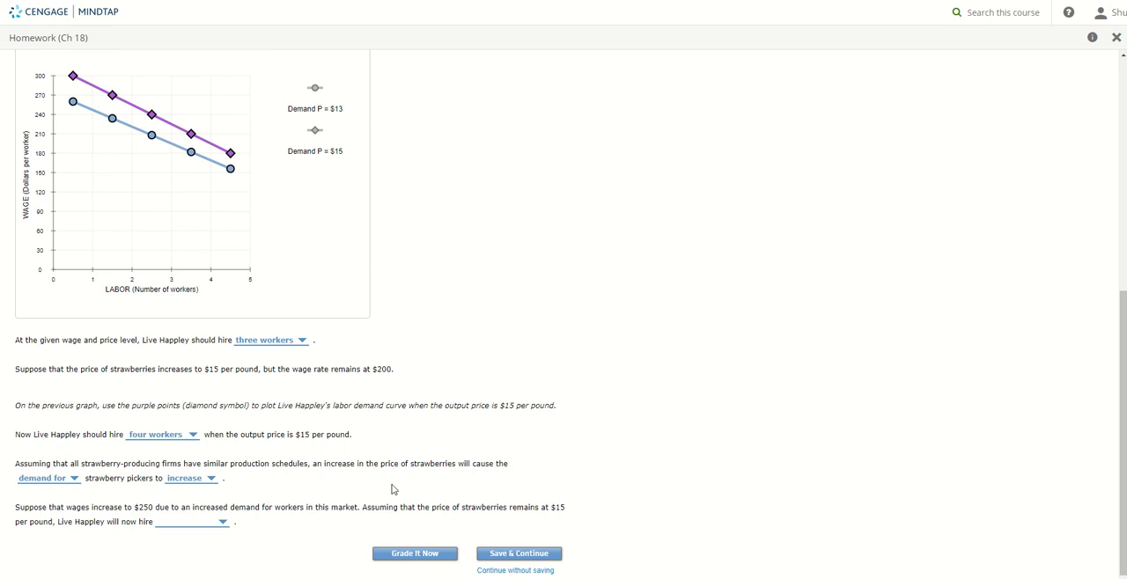
mouse_move(573, 514)
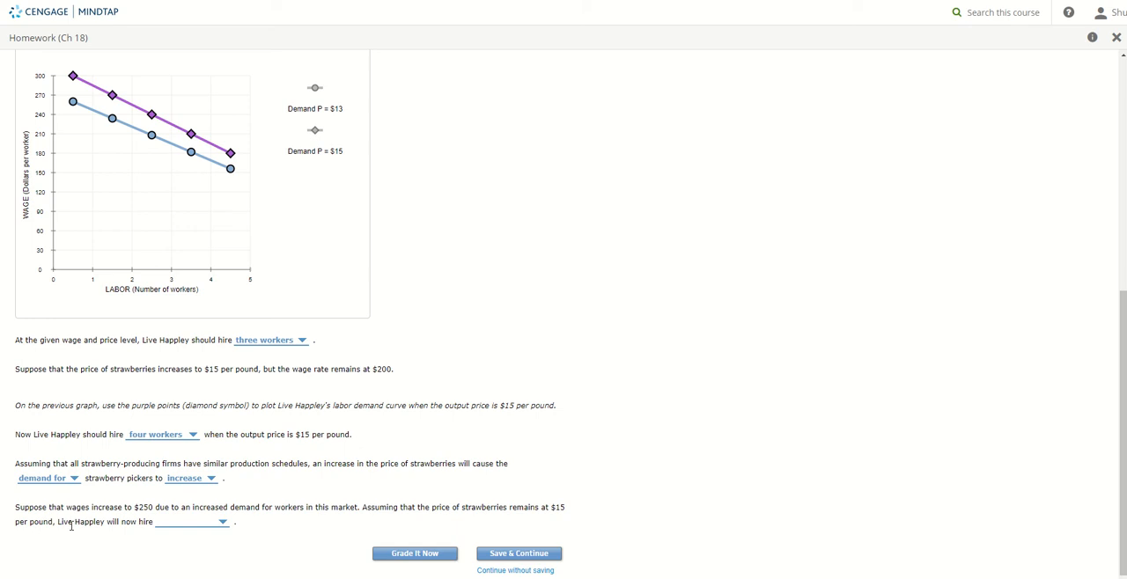
mouse_move(227, 460)
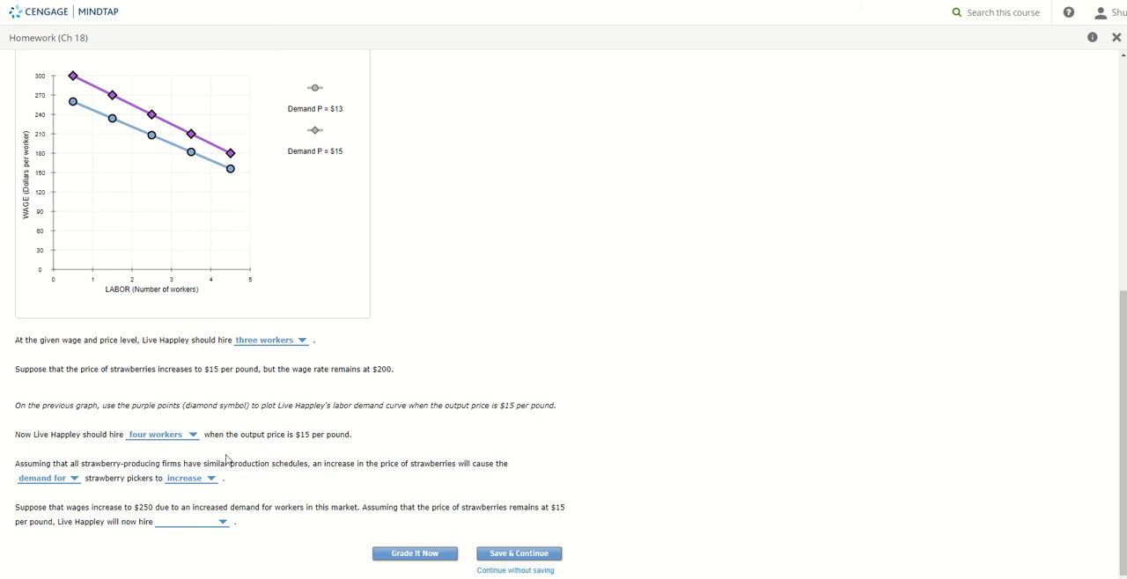
mouse_move(130, 512)
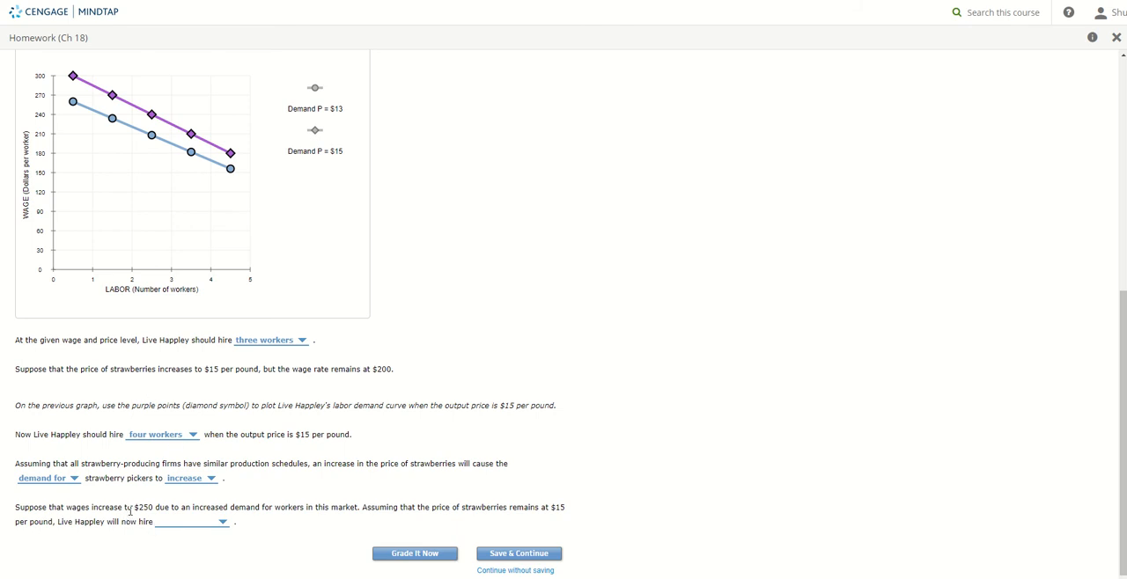
- Answer two workers at the $250 wage and submit the problem with Grade It Now
double_click(141, 507)
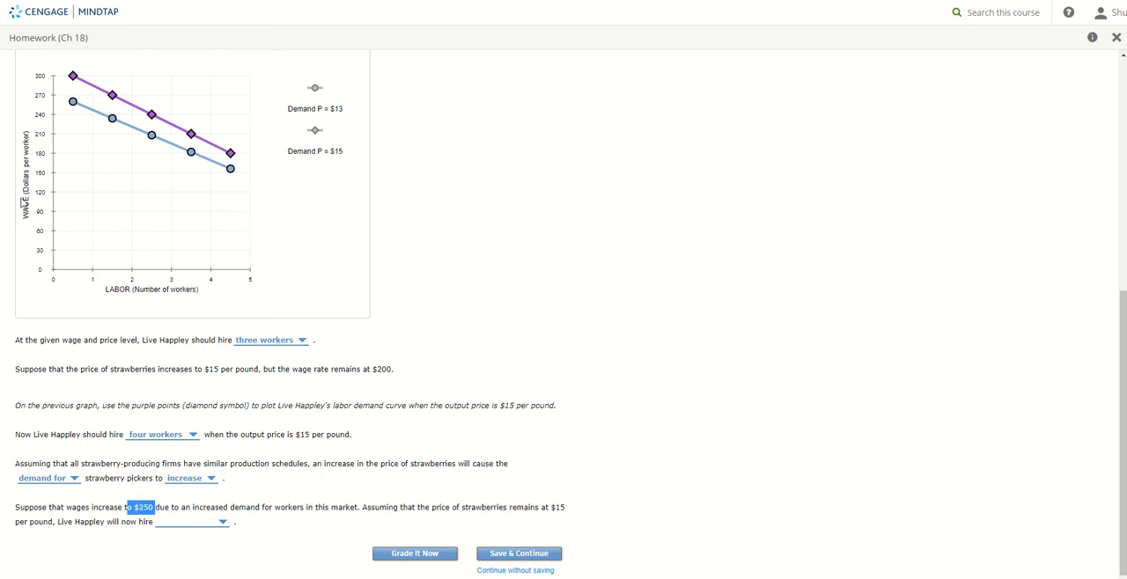
scroll("down", 3)
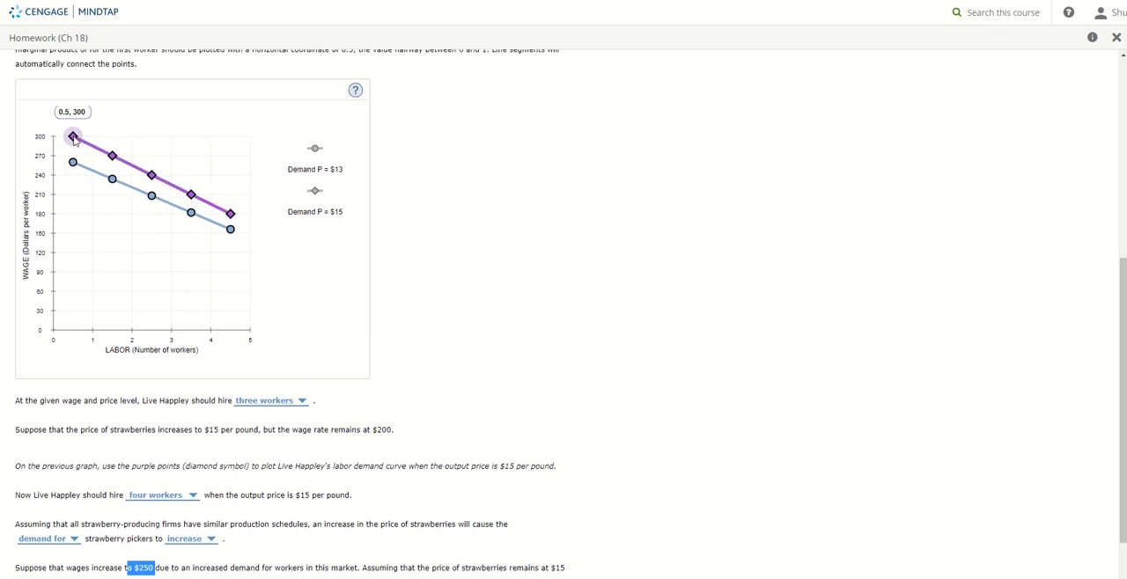
mouse_move(112, 156)
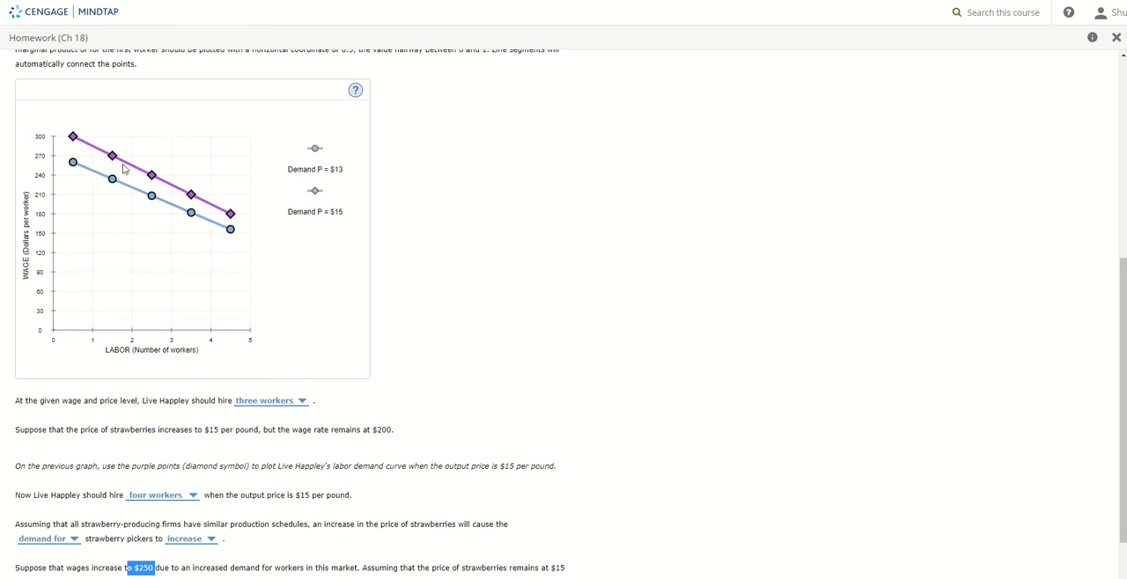
mouse_move(152, 174)
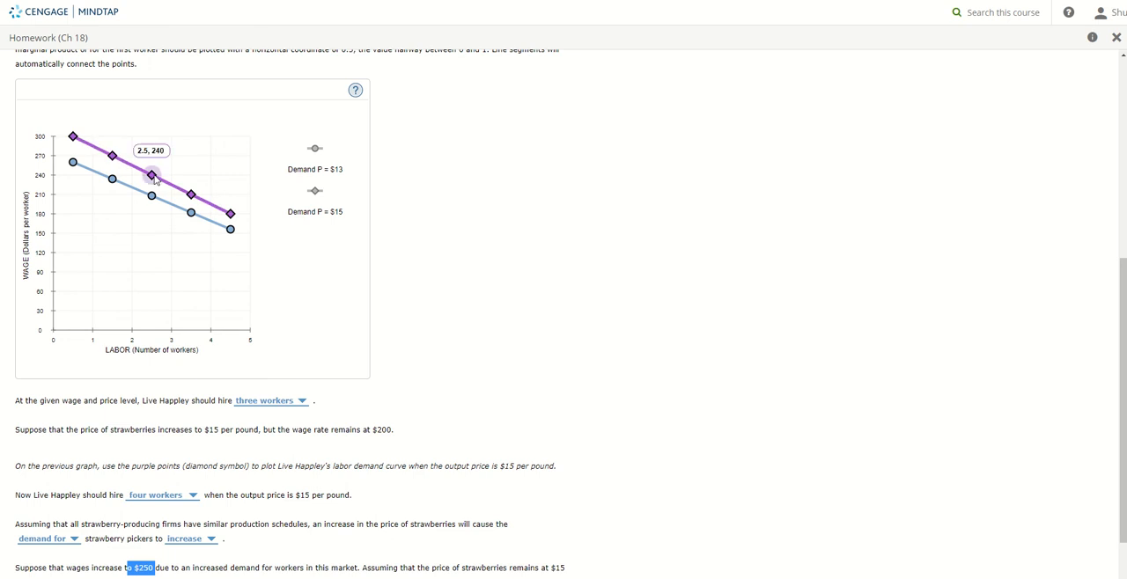
scroll("down", 3)
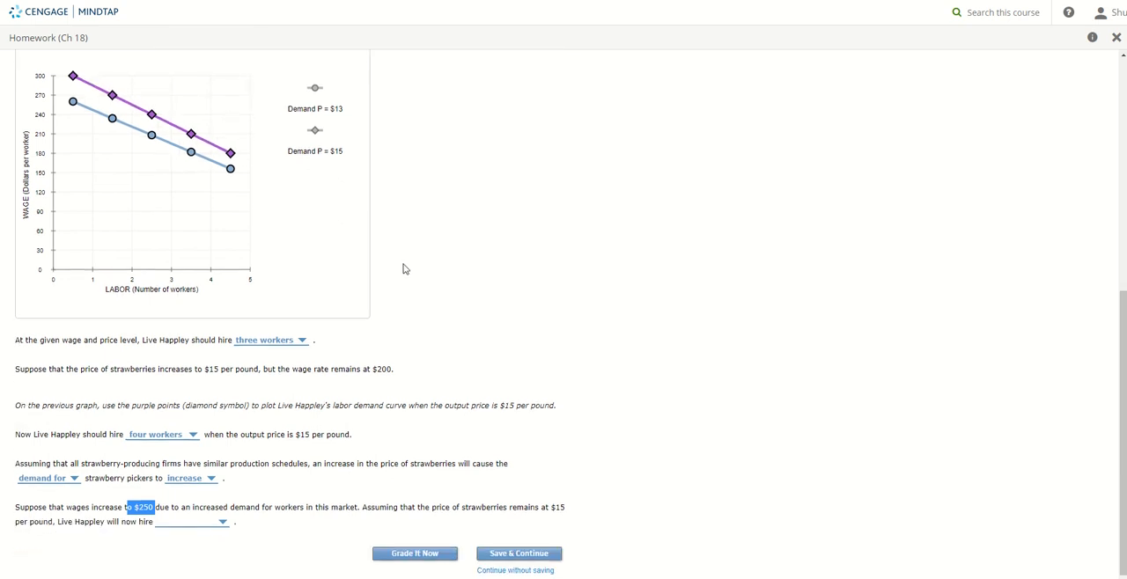
left_click(191, 522)
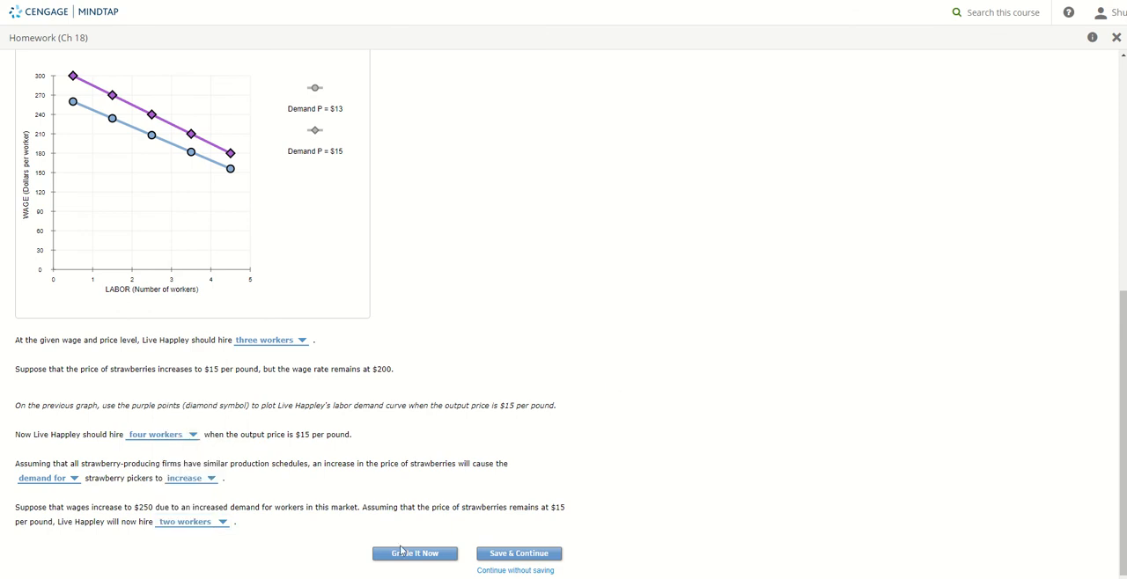
left_click(414, 553)
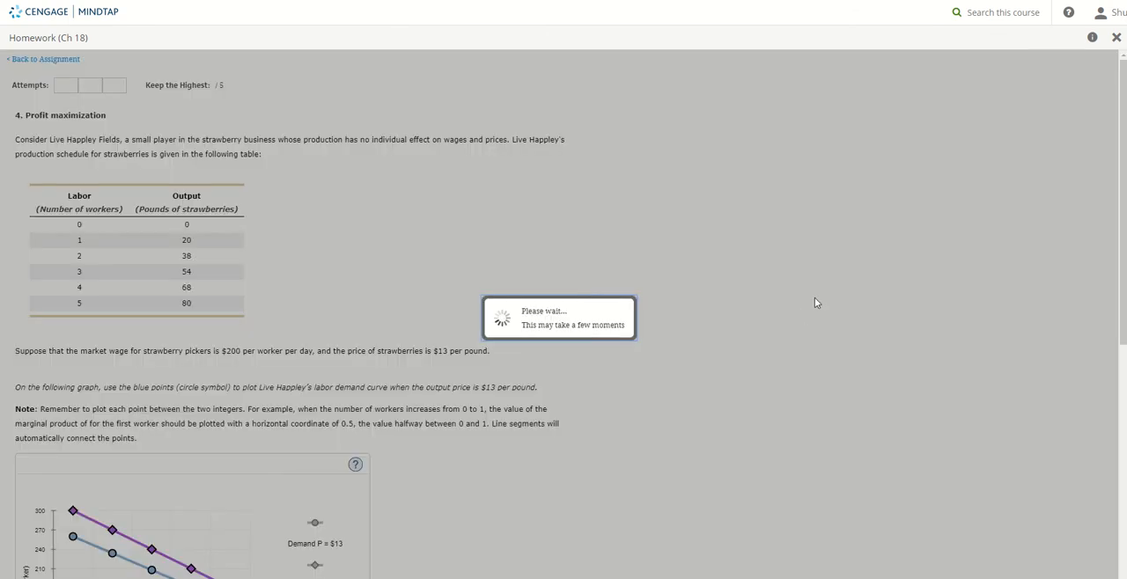